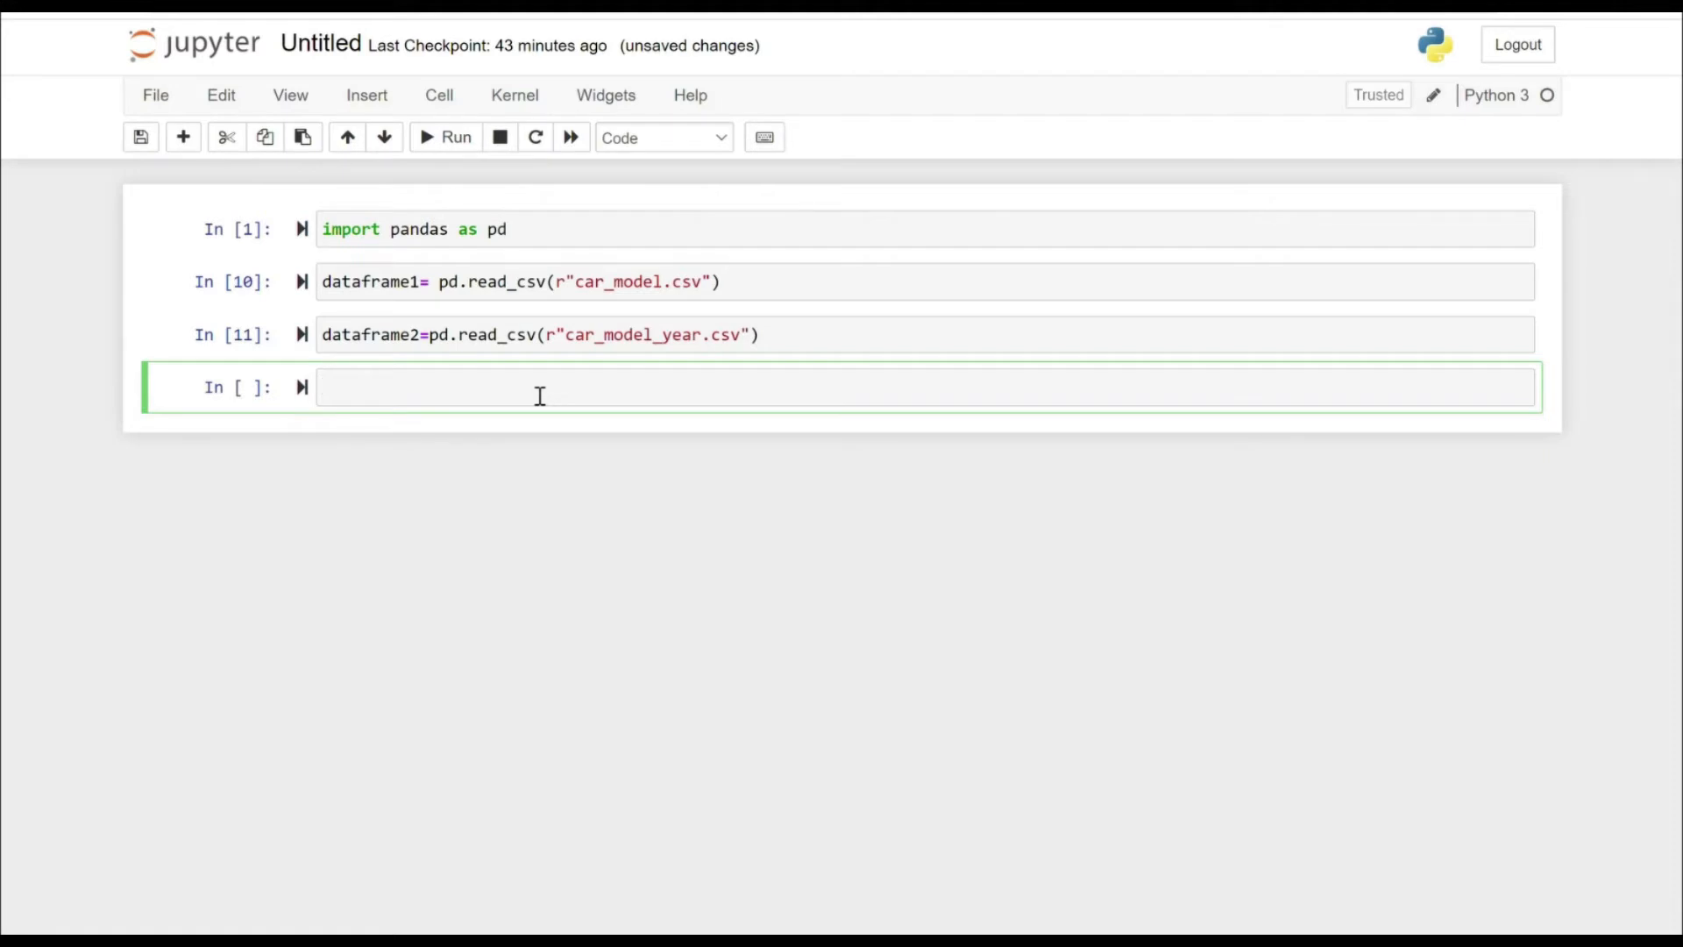
pyautogui.moveTo(559, 405)
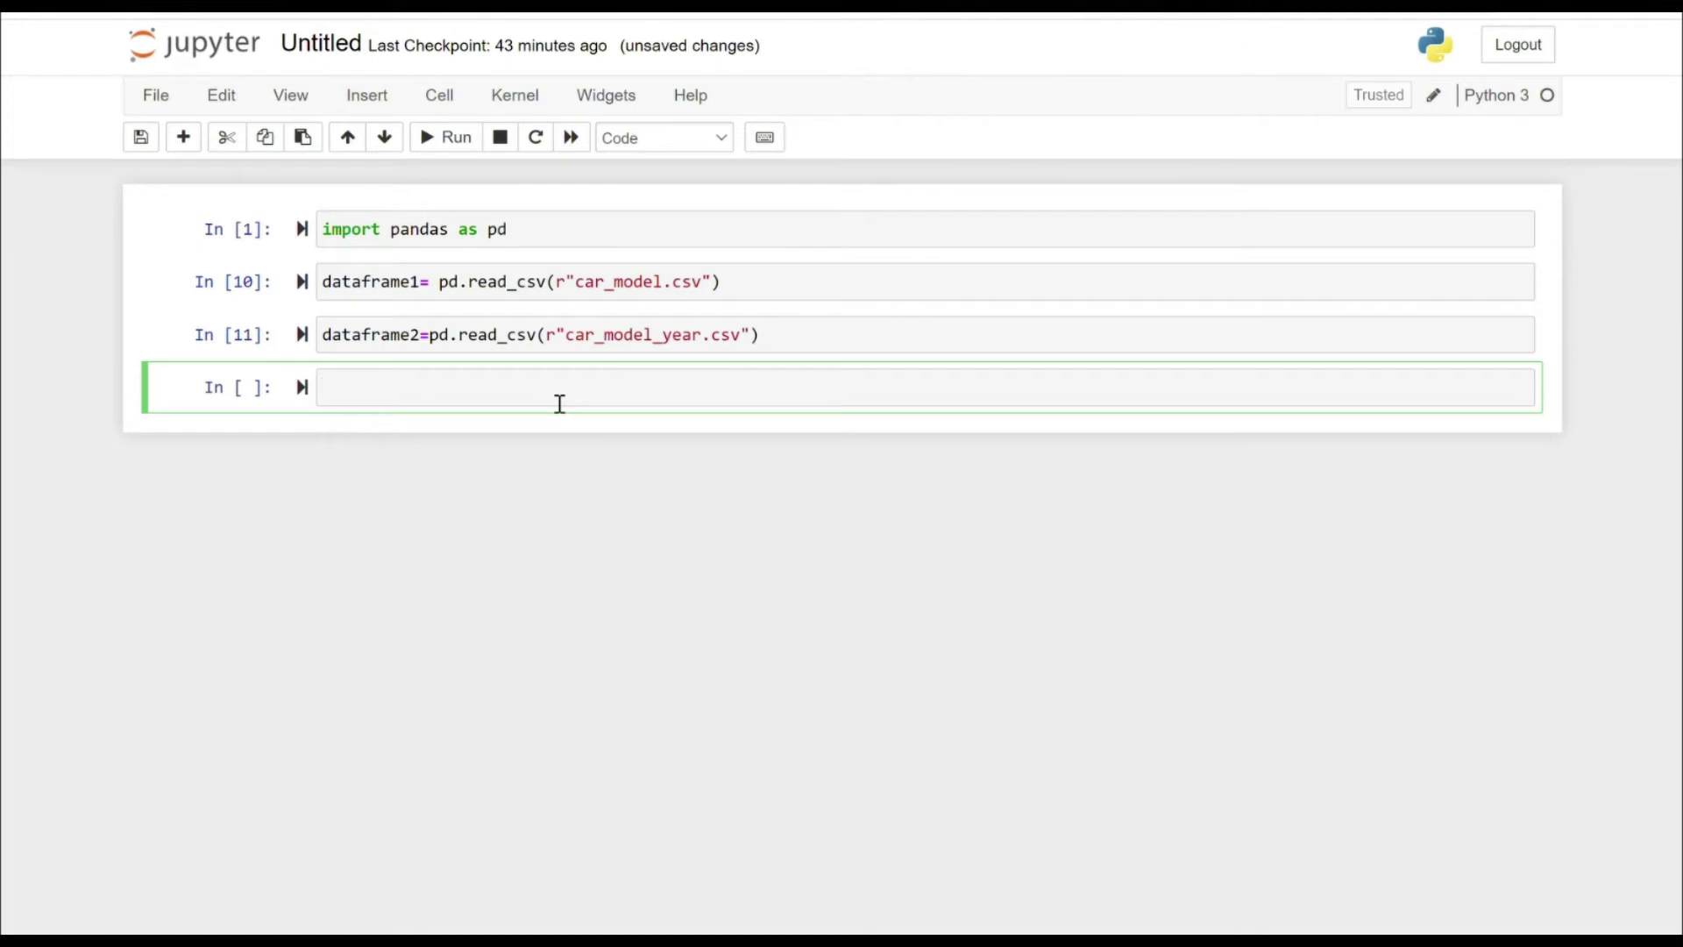
pyautogui.write('dataframe1.head(')
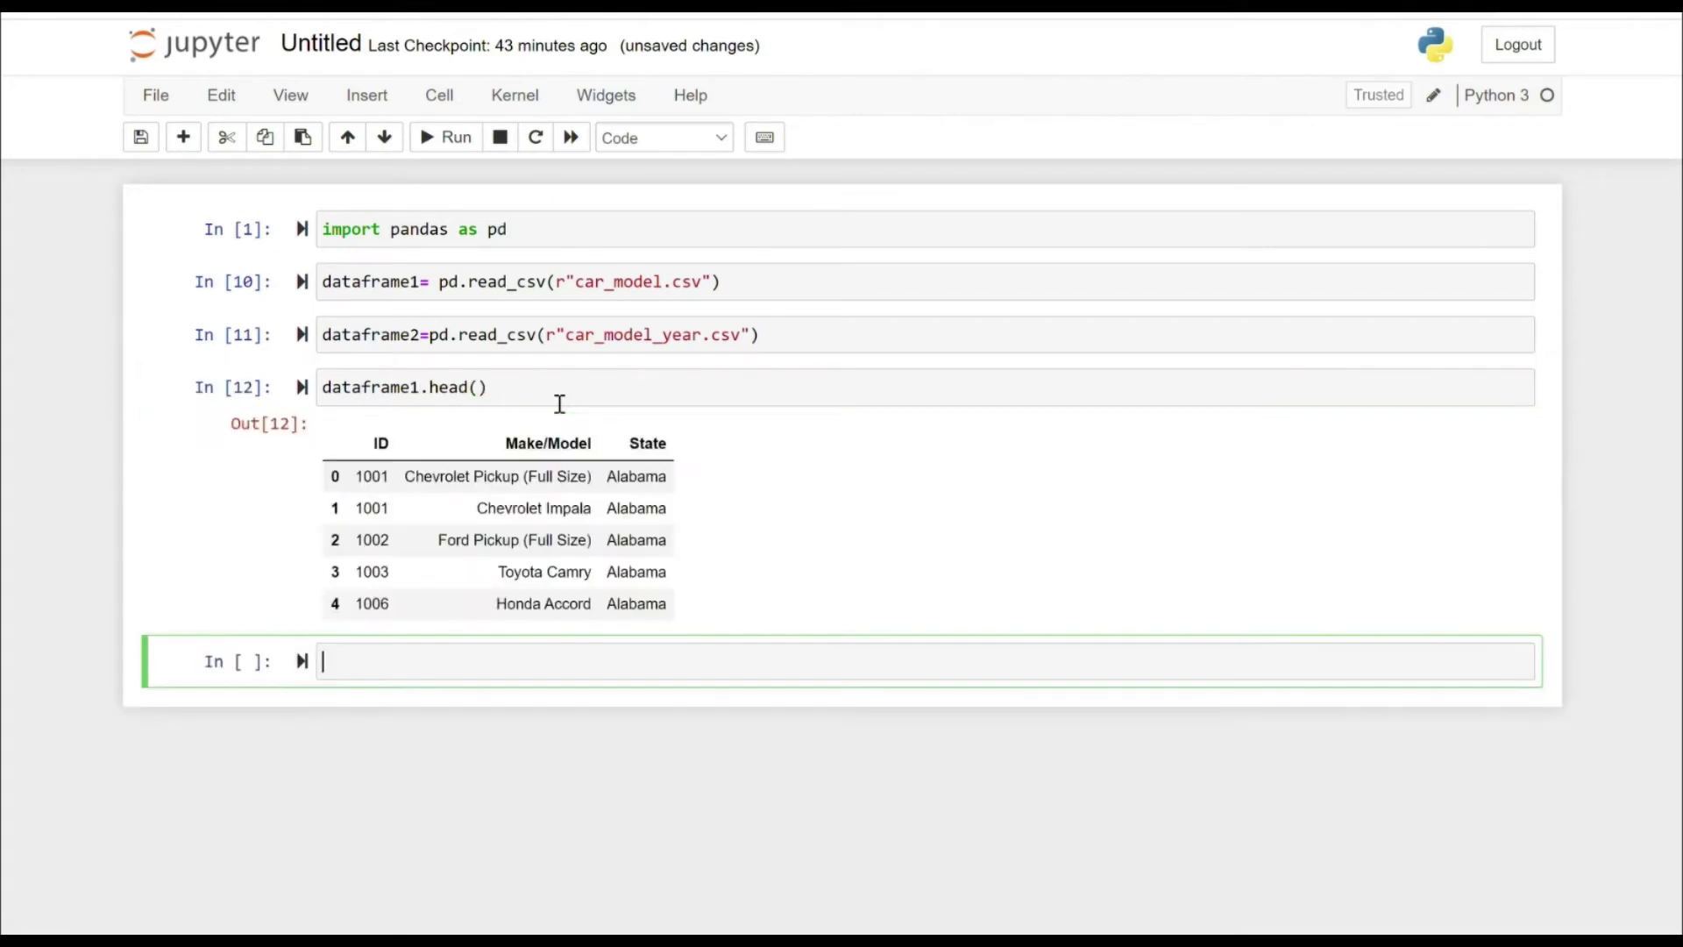
pyautogui.write('dat')
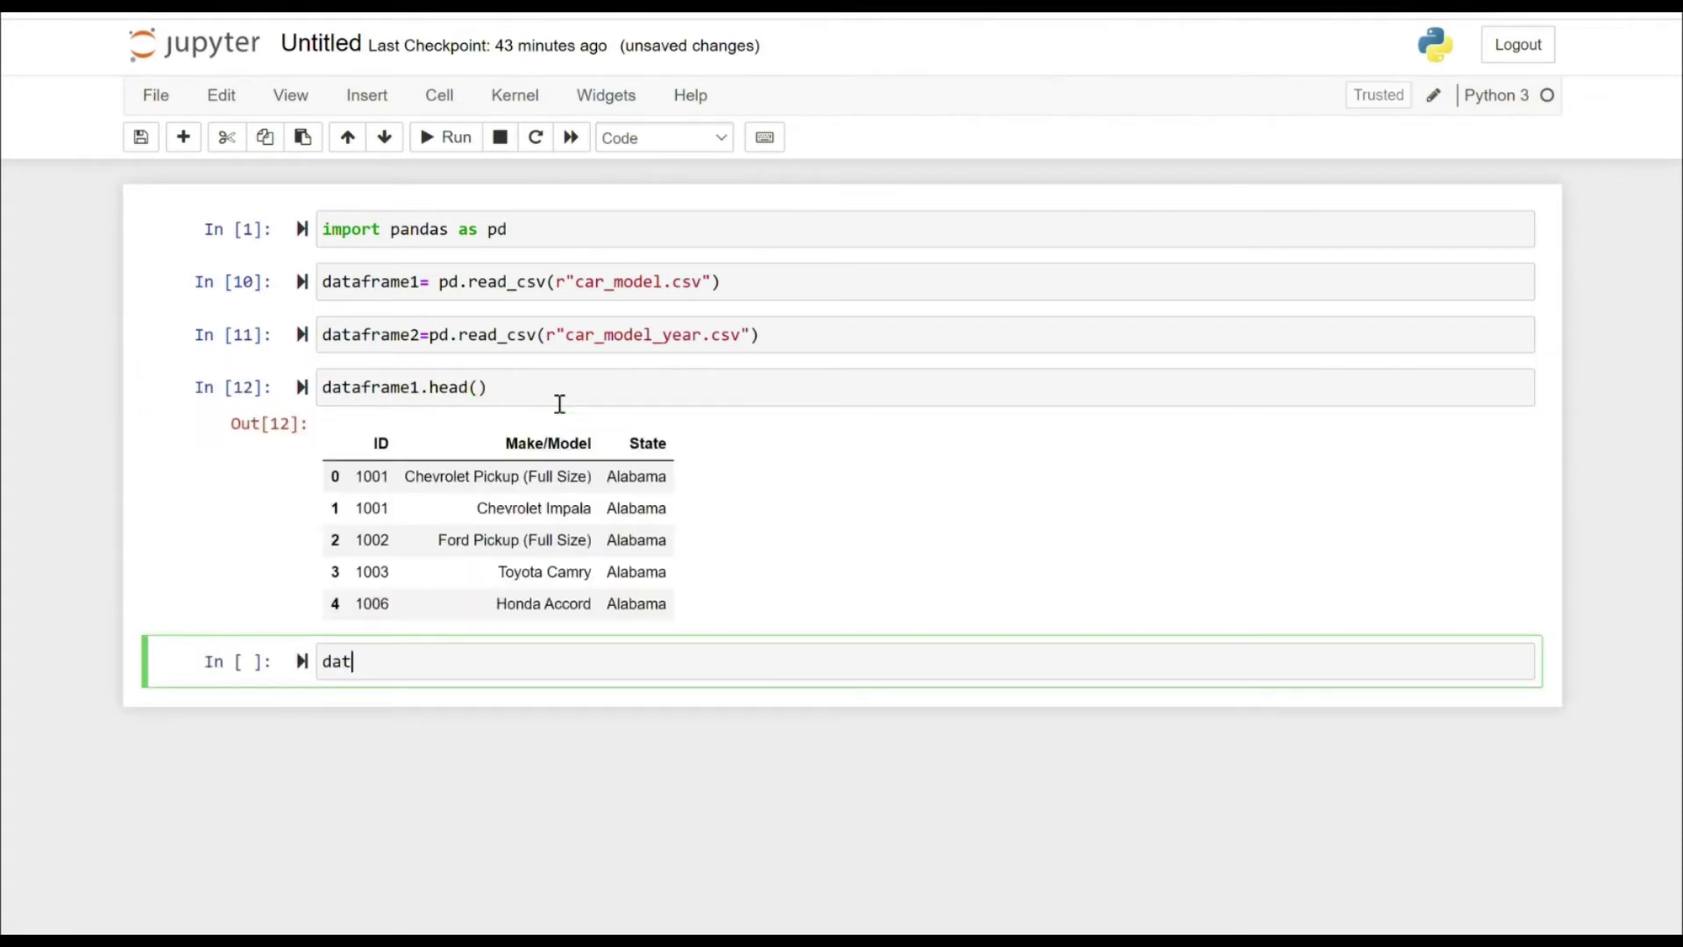
pyautogui.write('aframe2.')
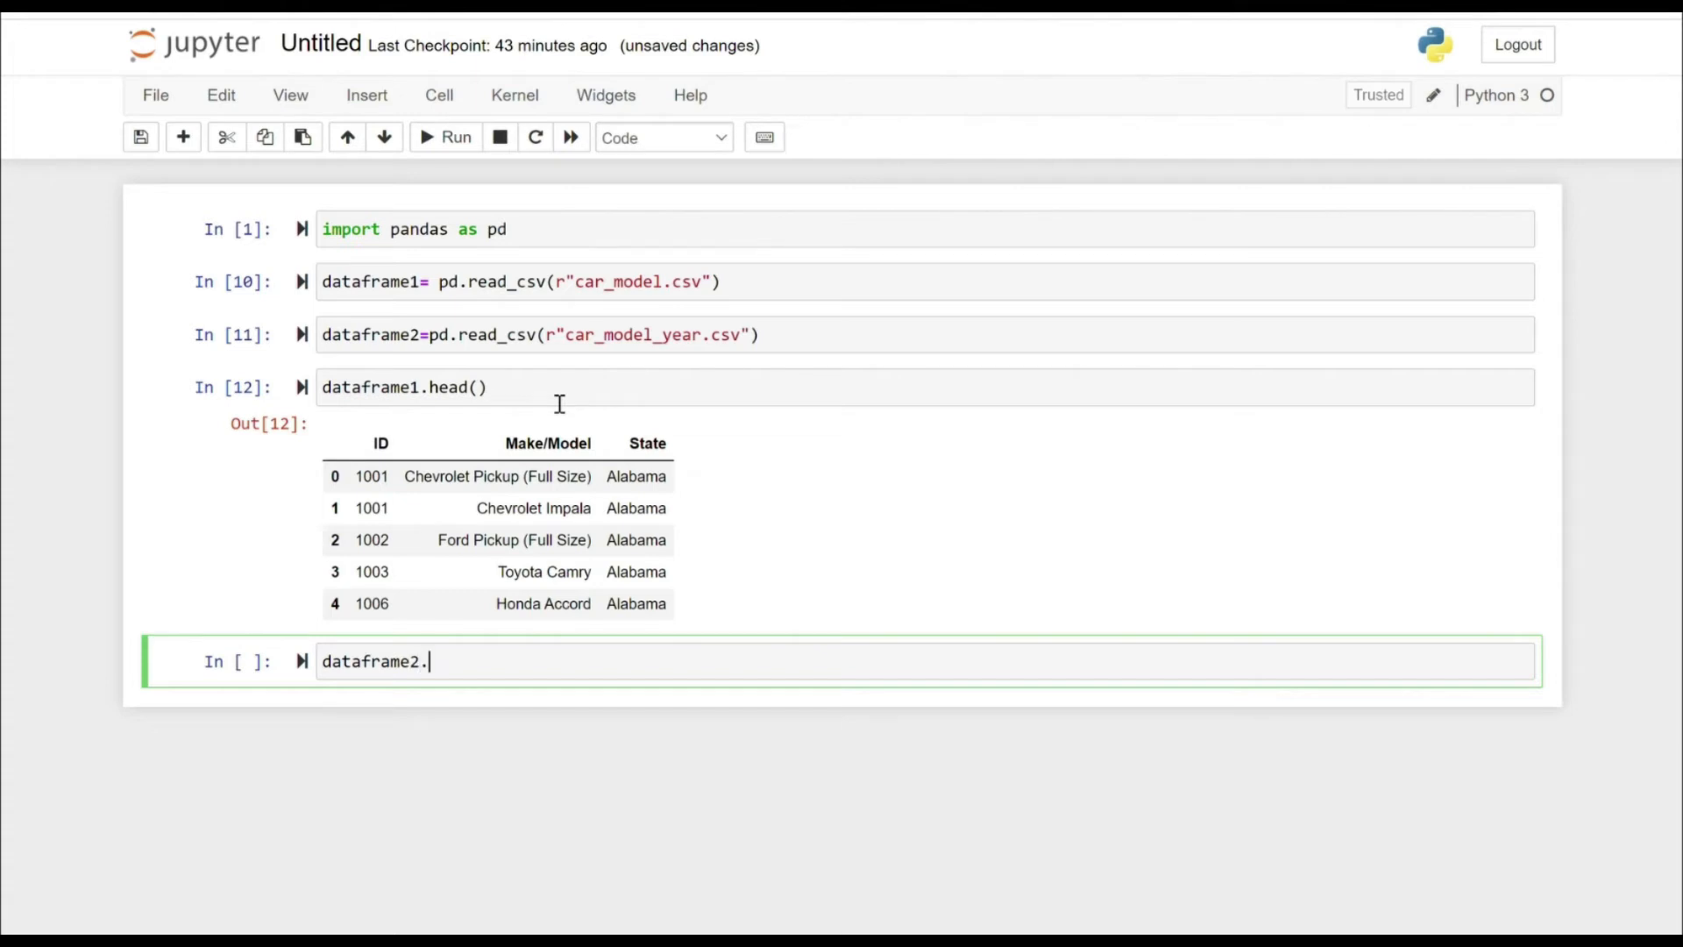
pyautogui.write('head()')
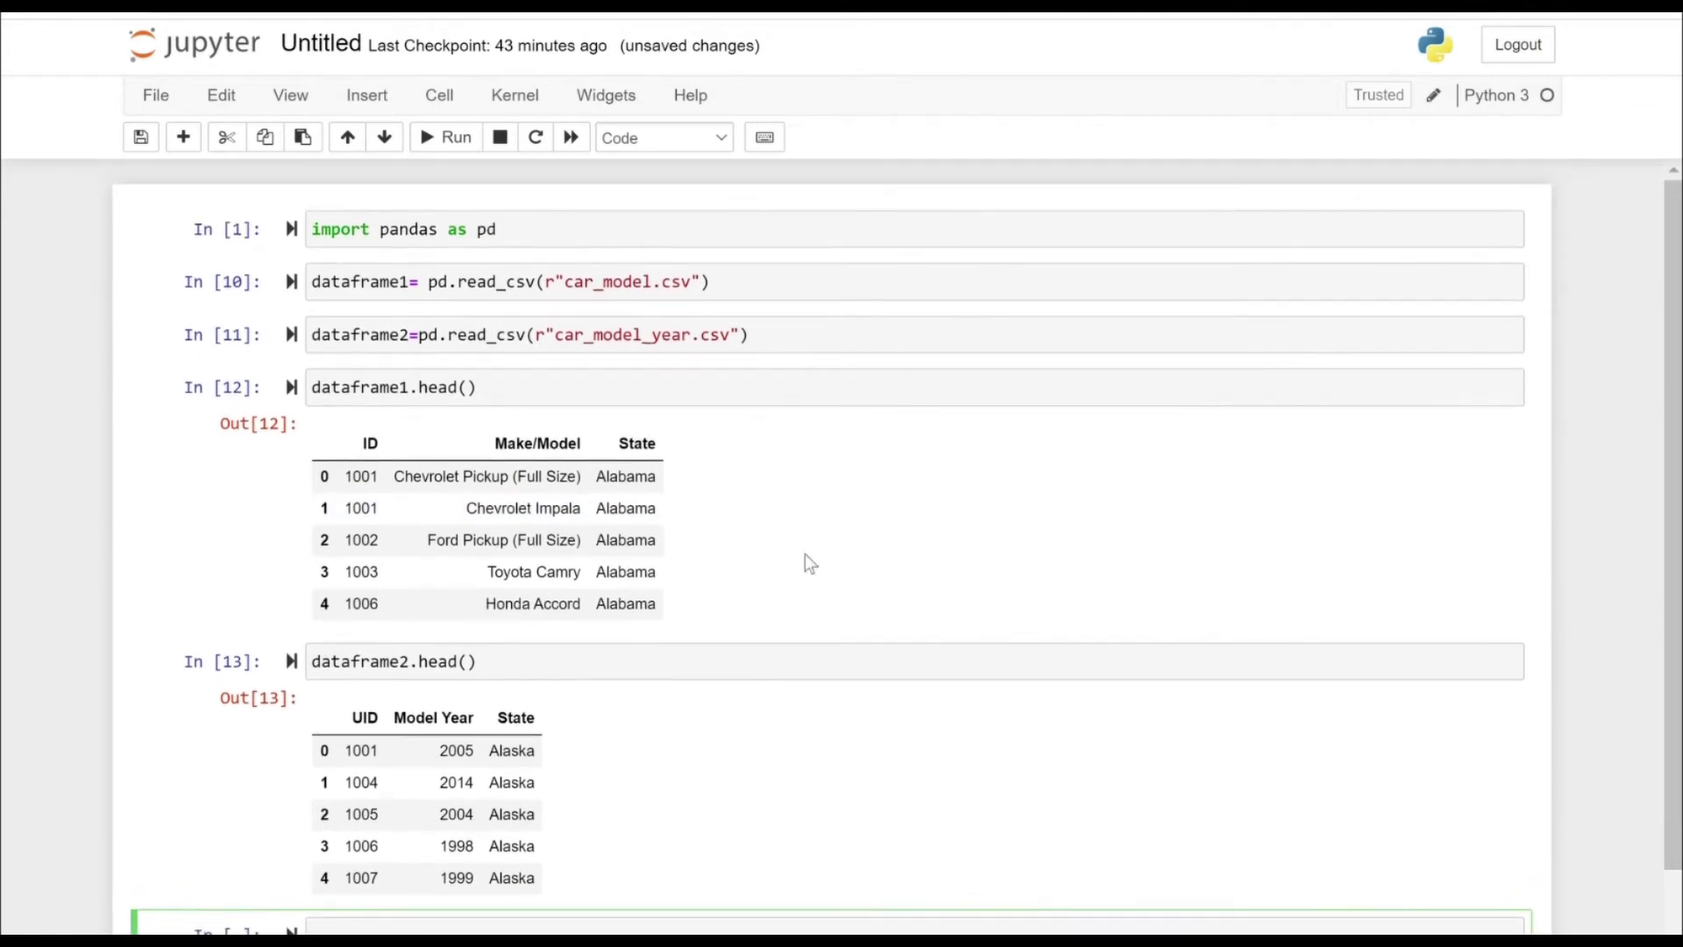
pyautogui.scroll(-3)
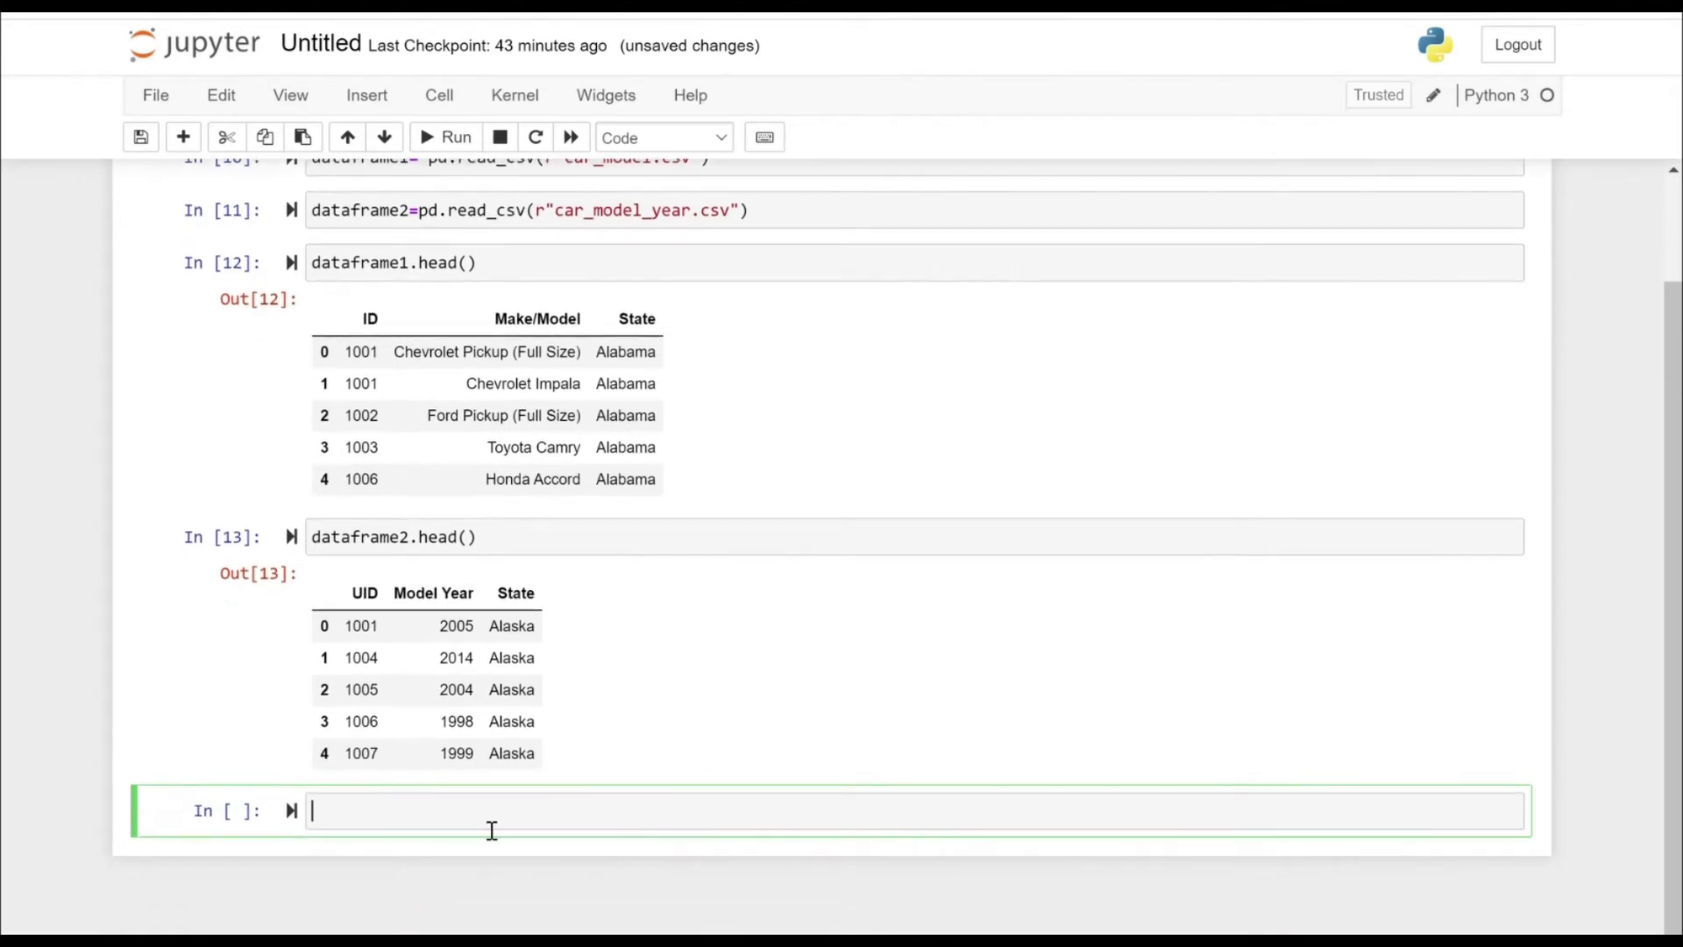
pyautogui.write('data')
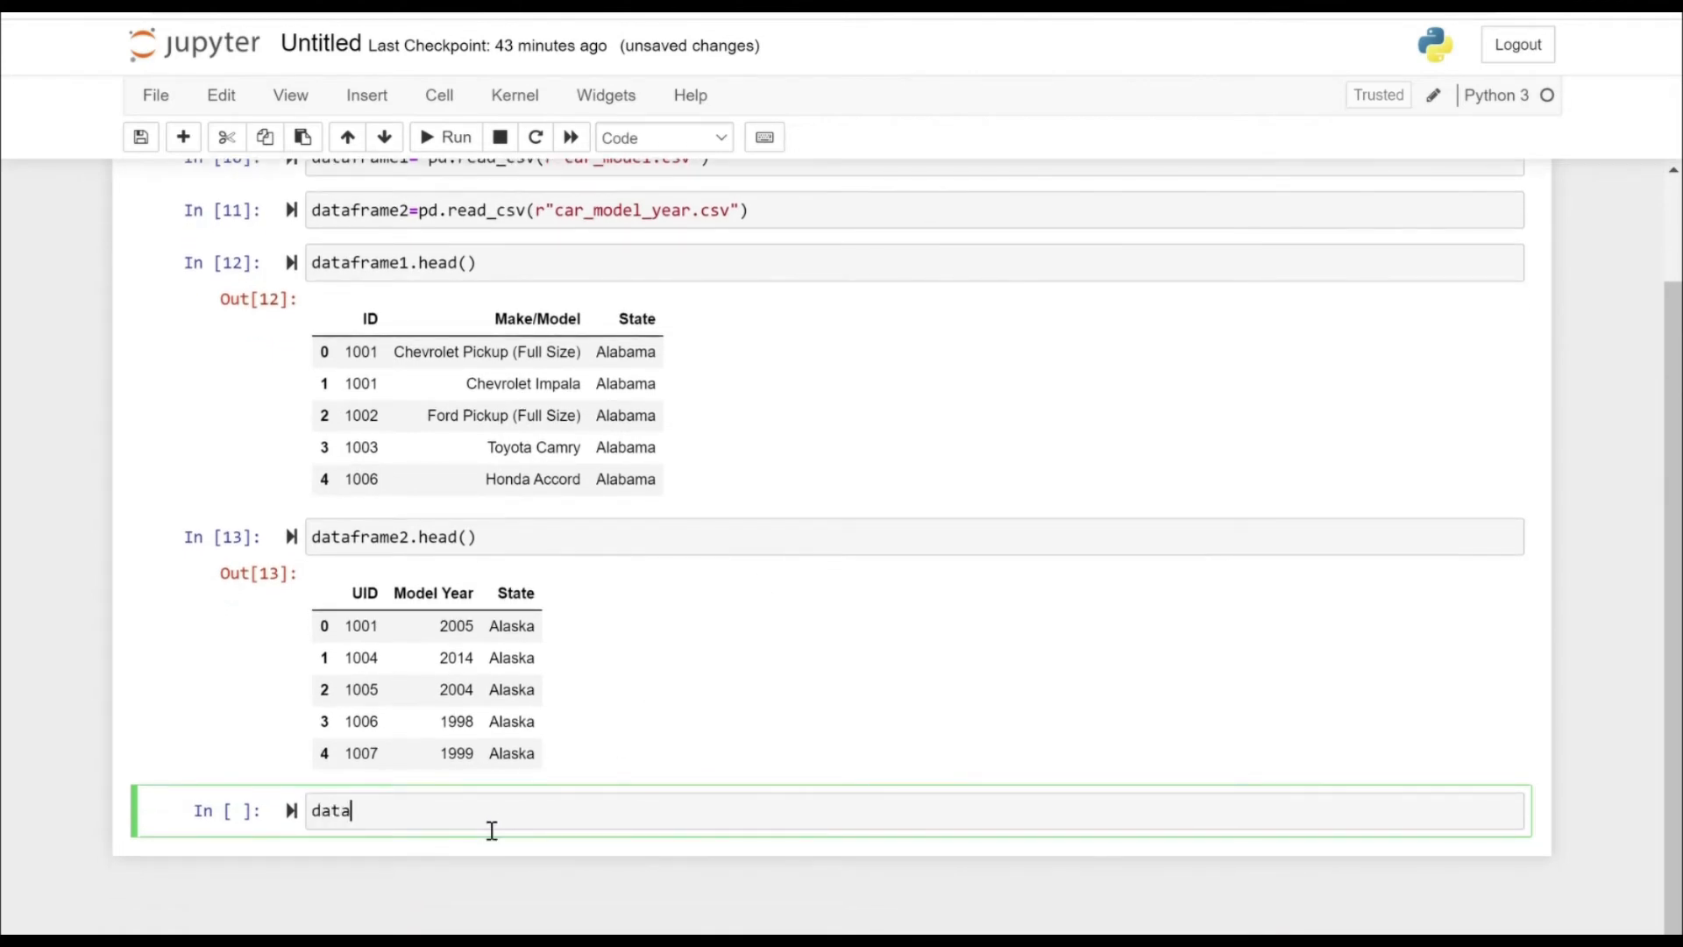
pyautogui.write('frame1')
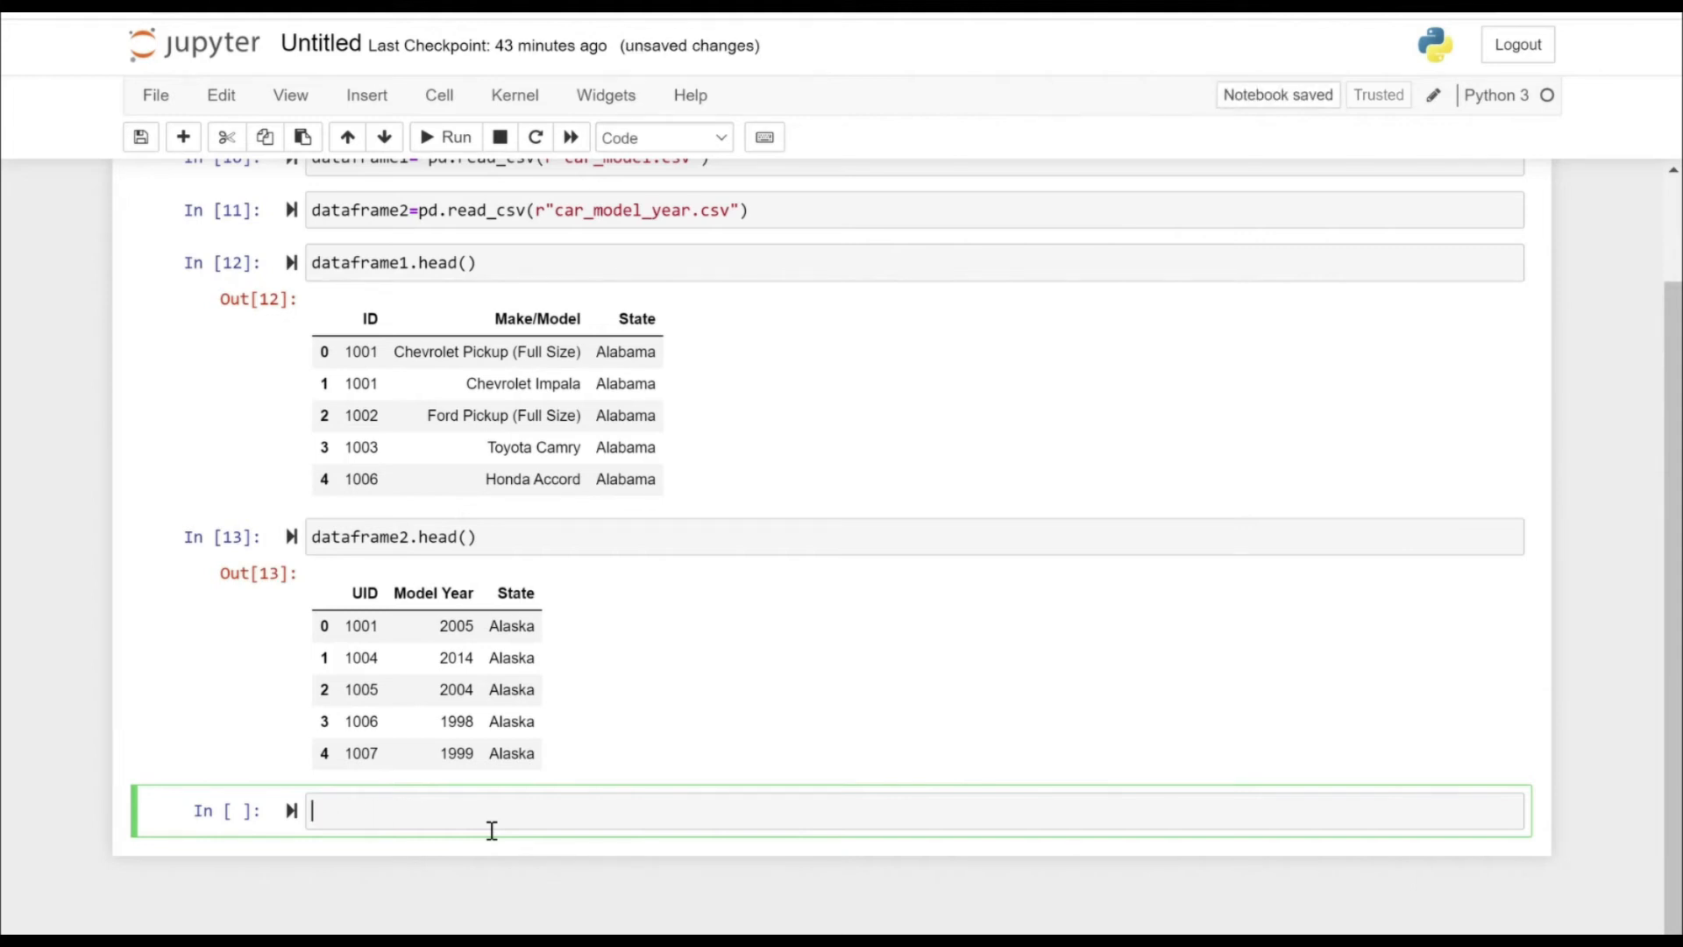
pyautogui.write('merged=')
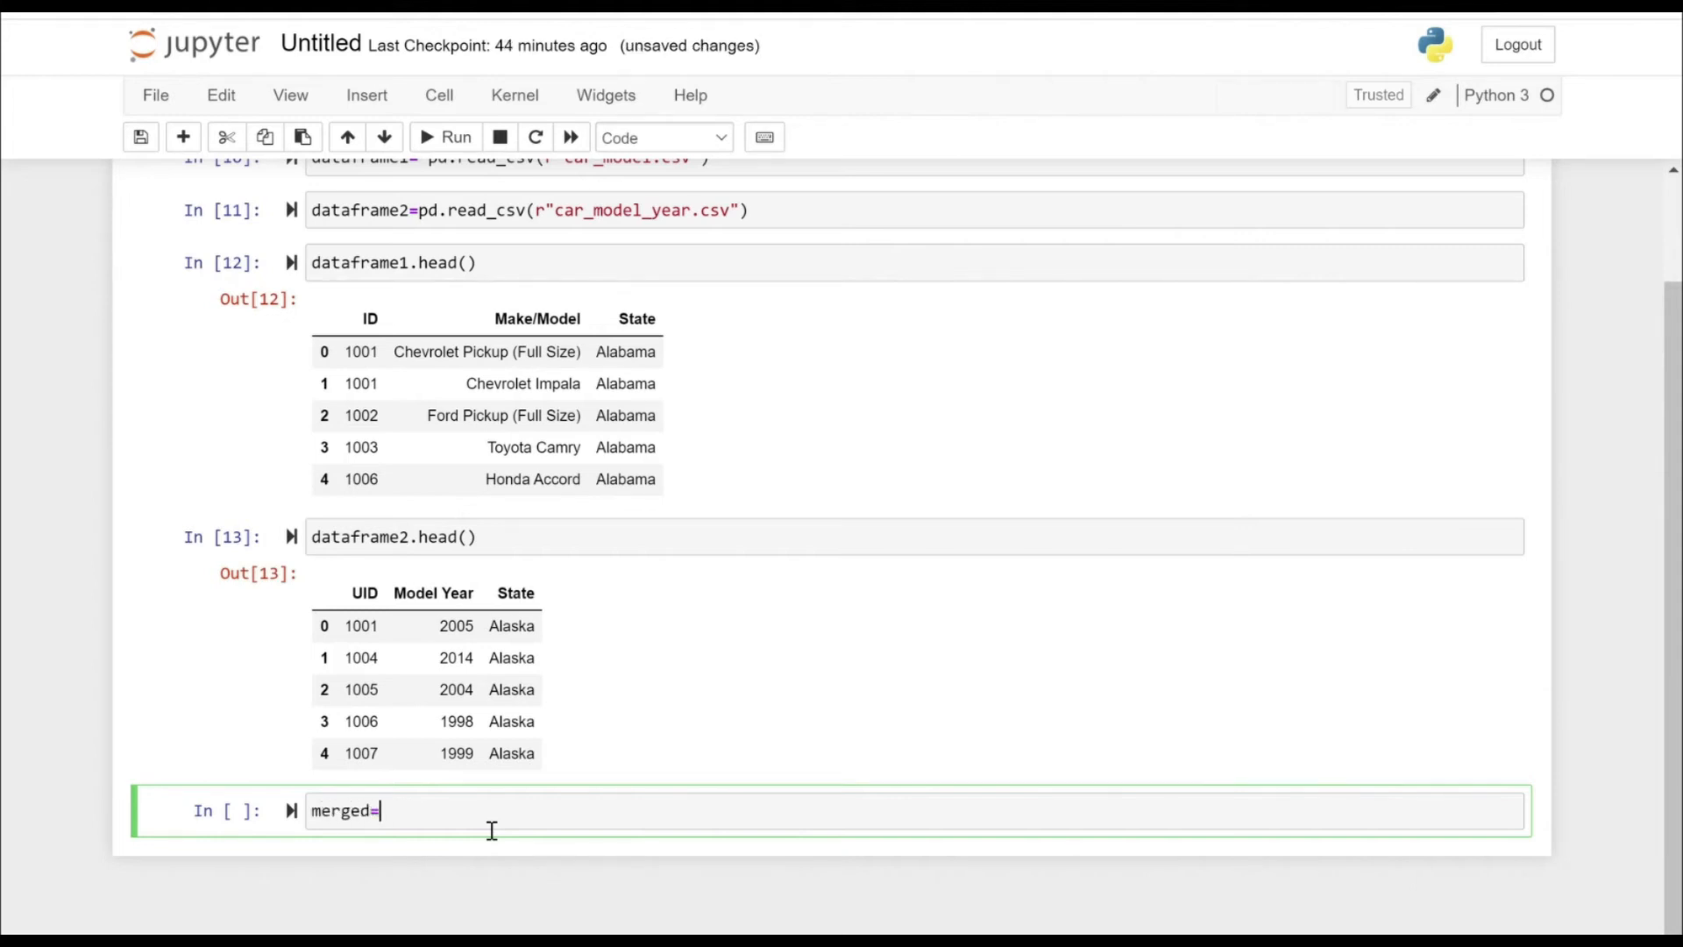
pyautogui.write('dataframe1')
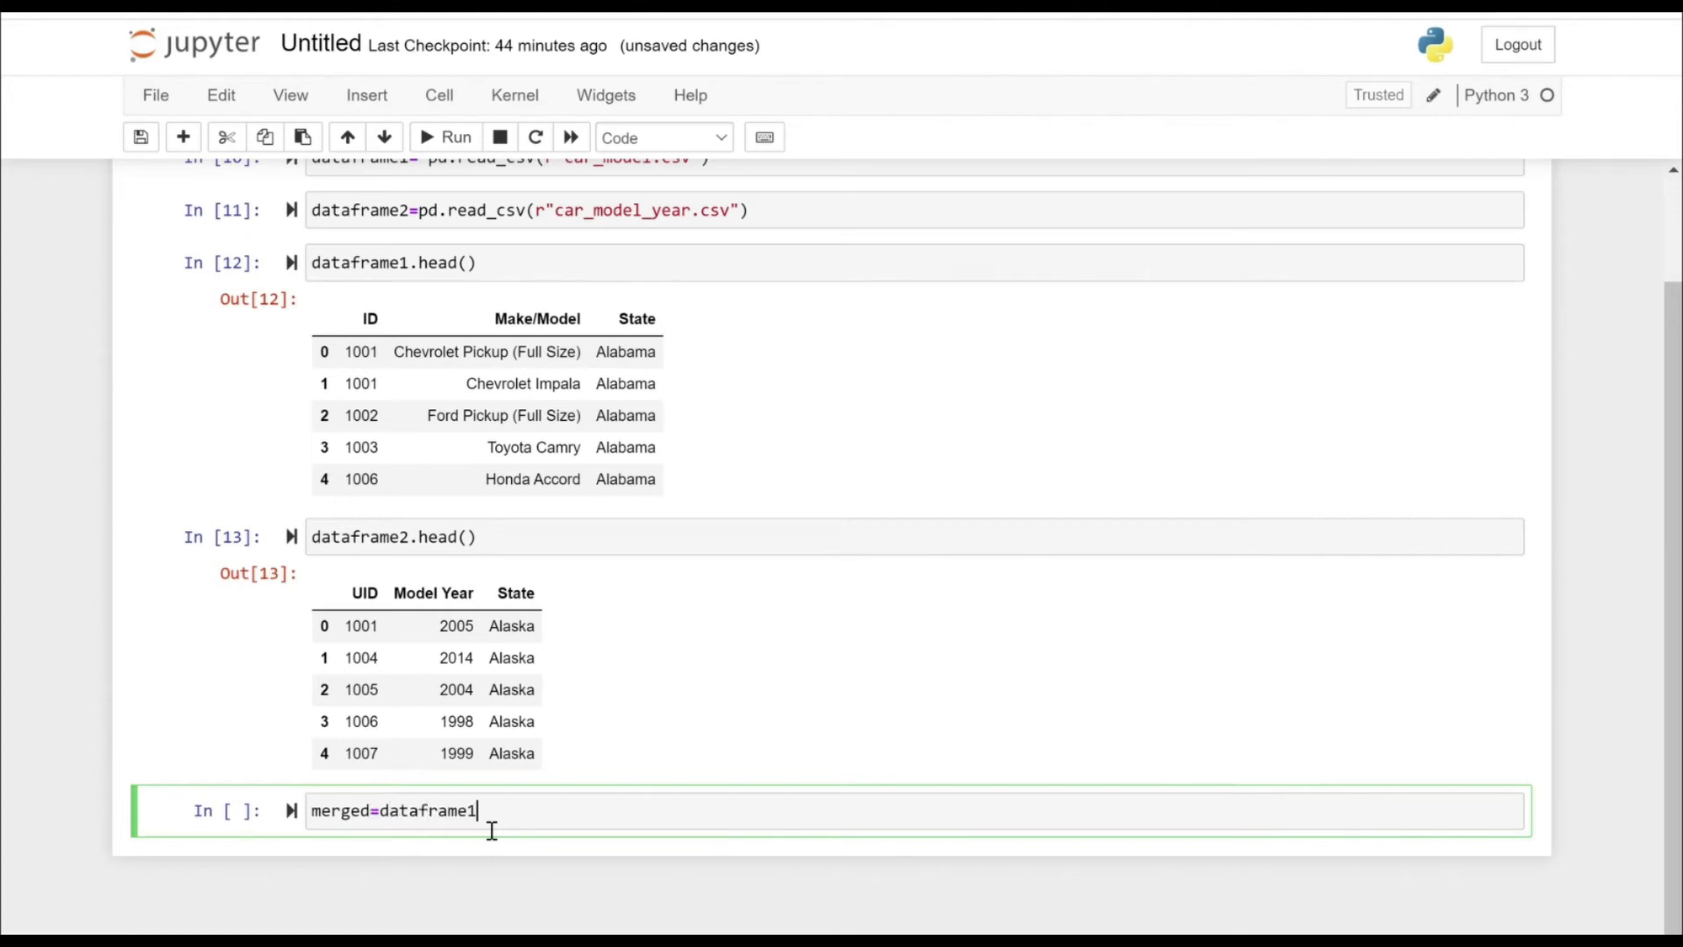
pyautogui.write('.merge()')
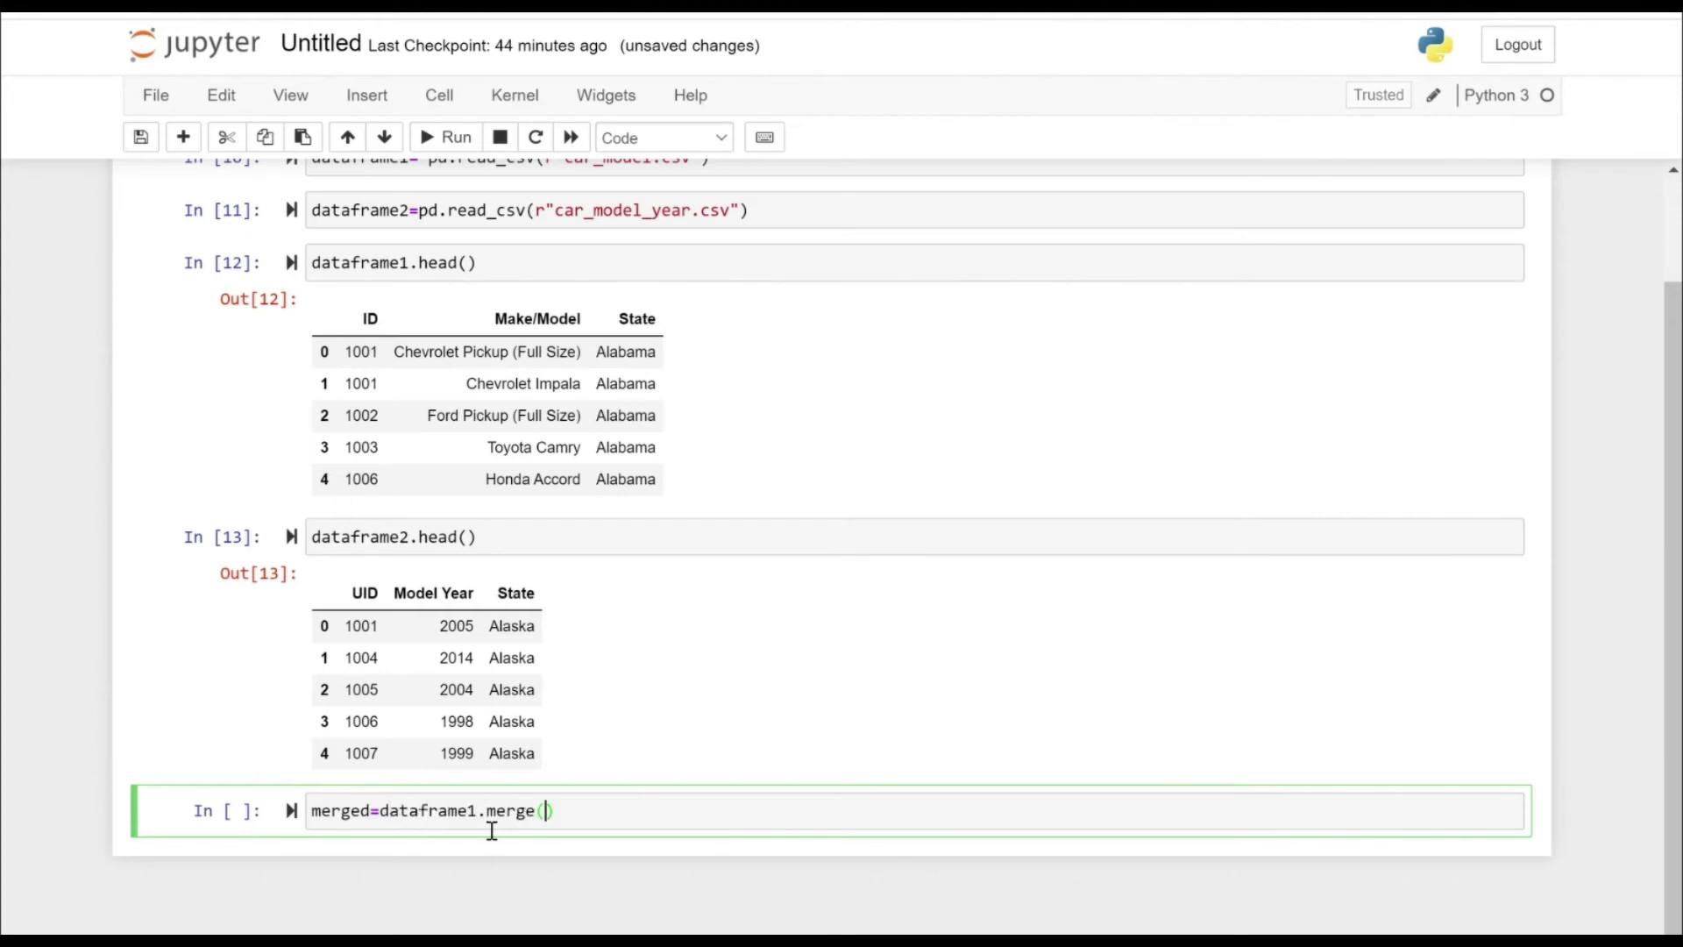
pyautogui.write('dataframe2,')
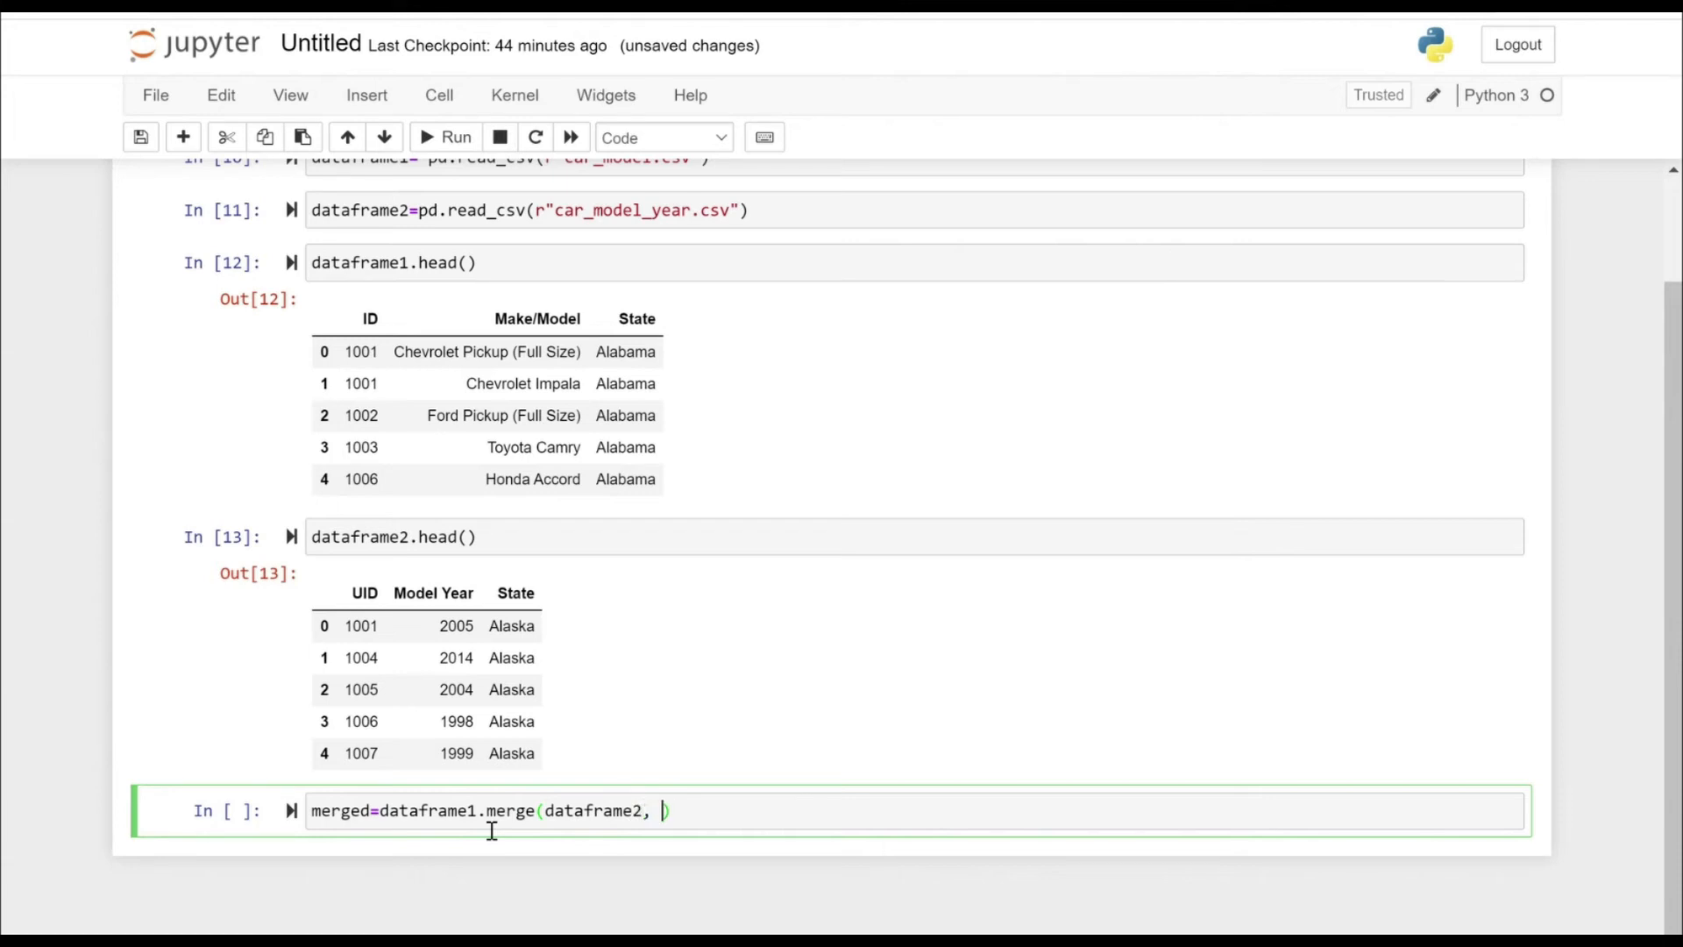
pyautogui.write("left_on='")
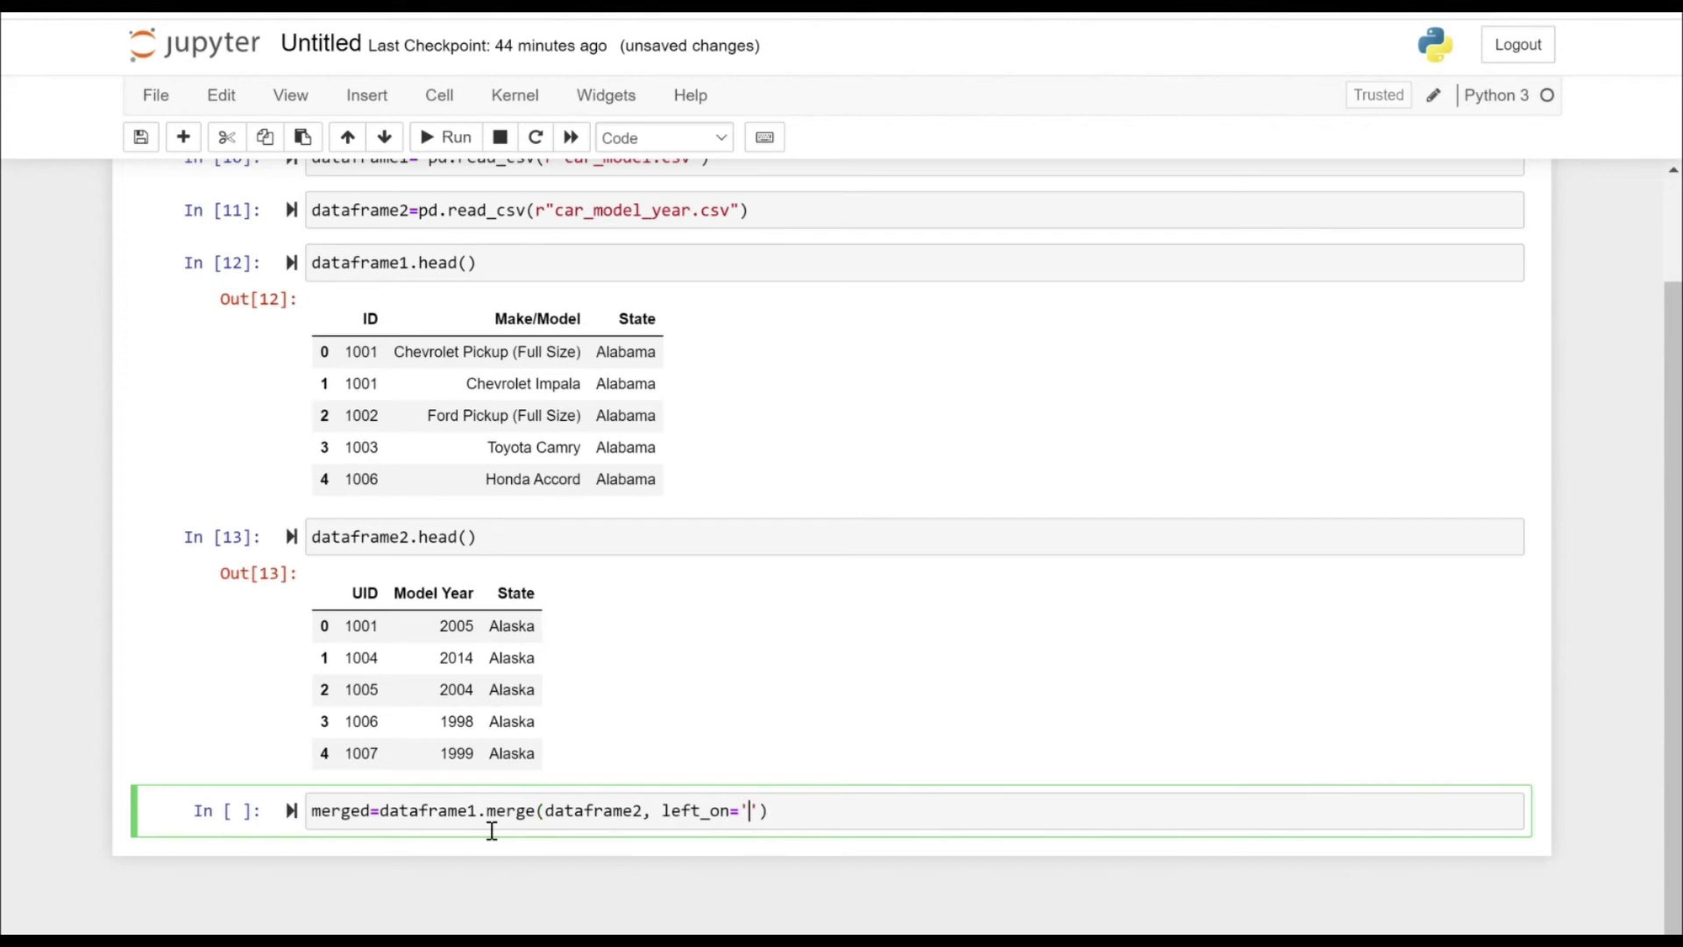
pyautogui.write("ID', right_on=")
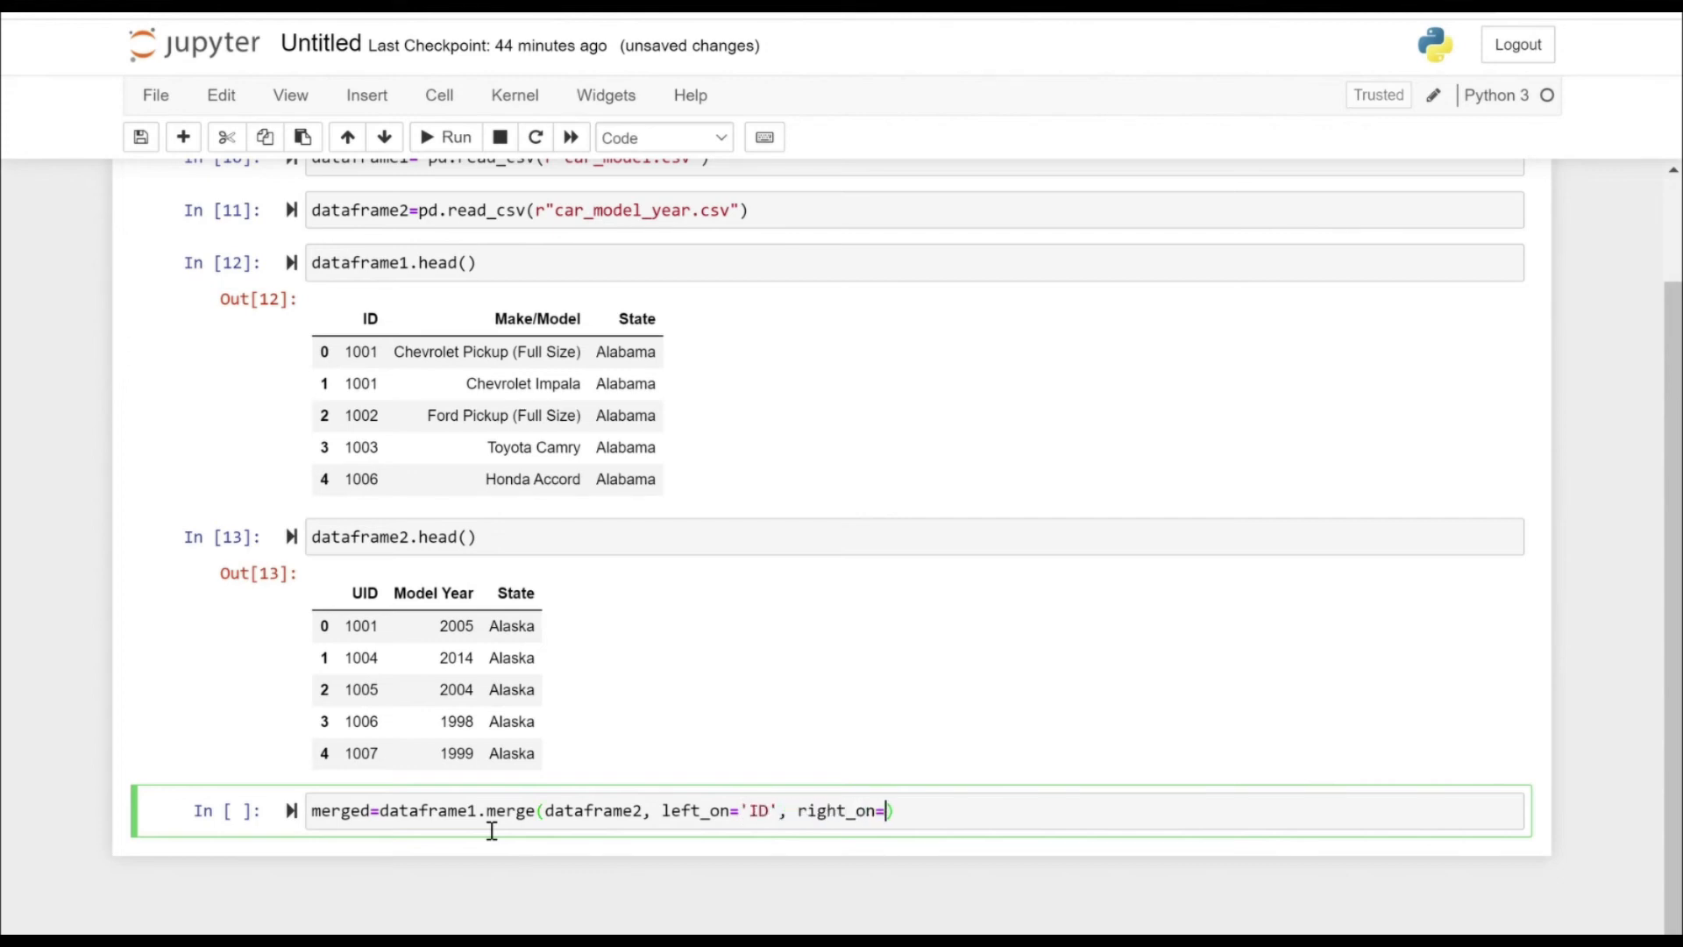
pyautogui.write("'UID',")
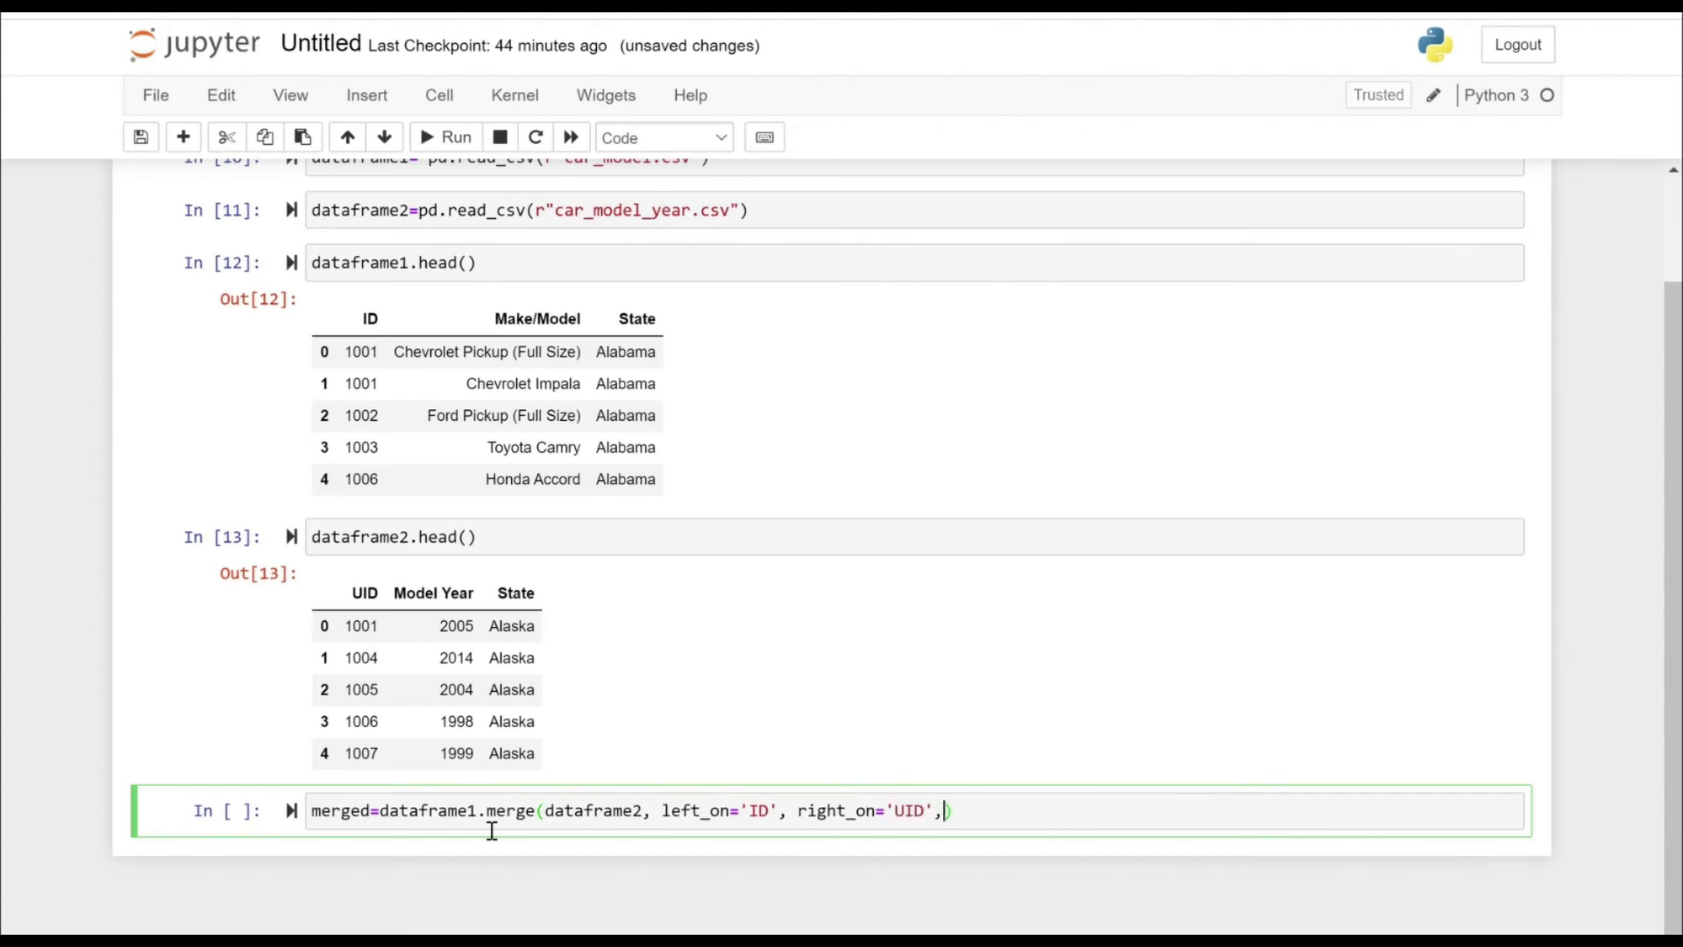
pyautogui.write("how='outer',")
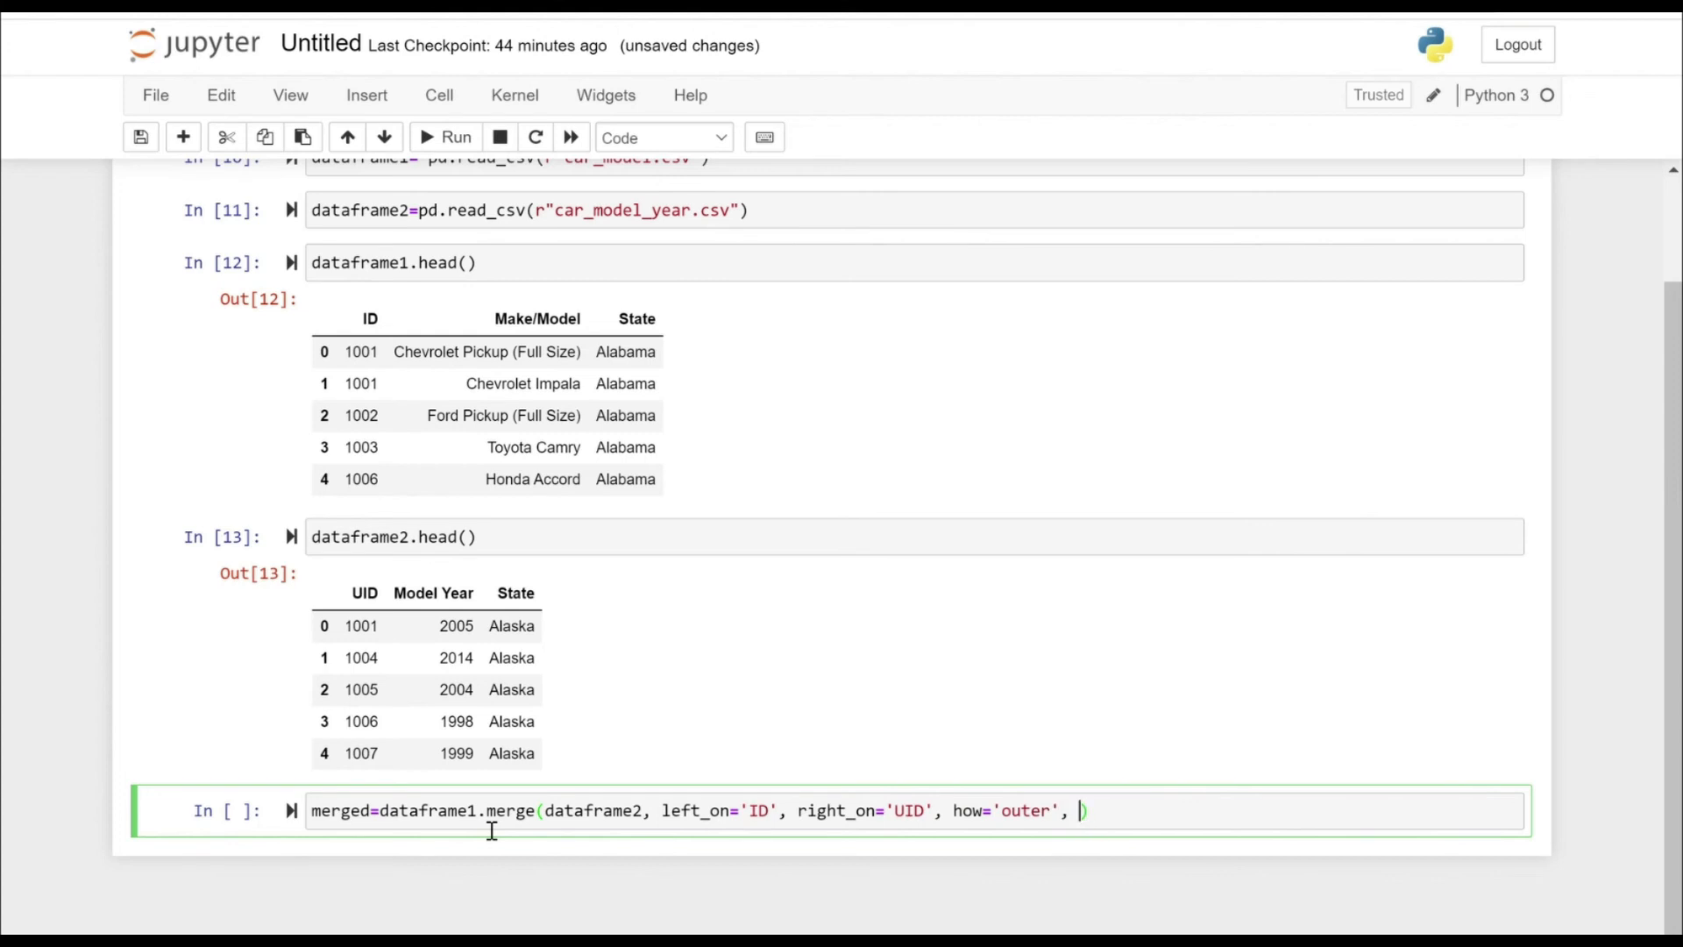
pyautogui.write('suffixe')
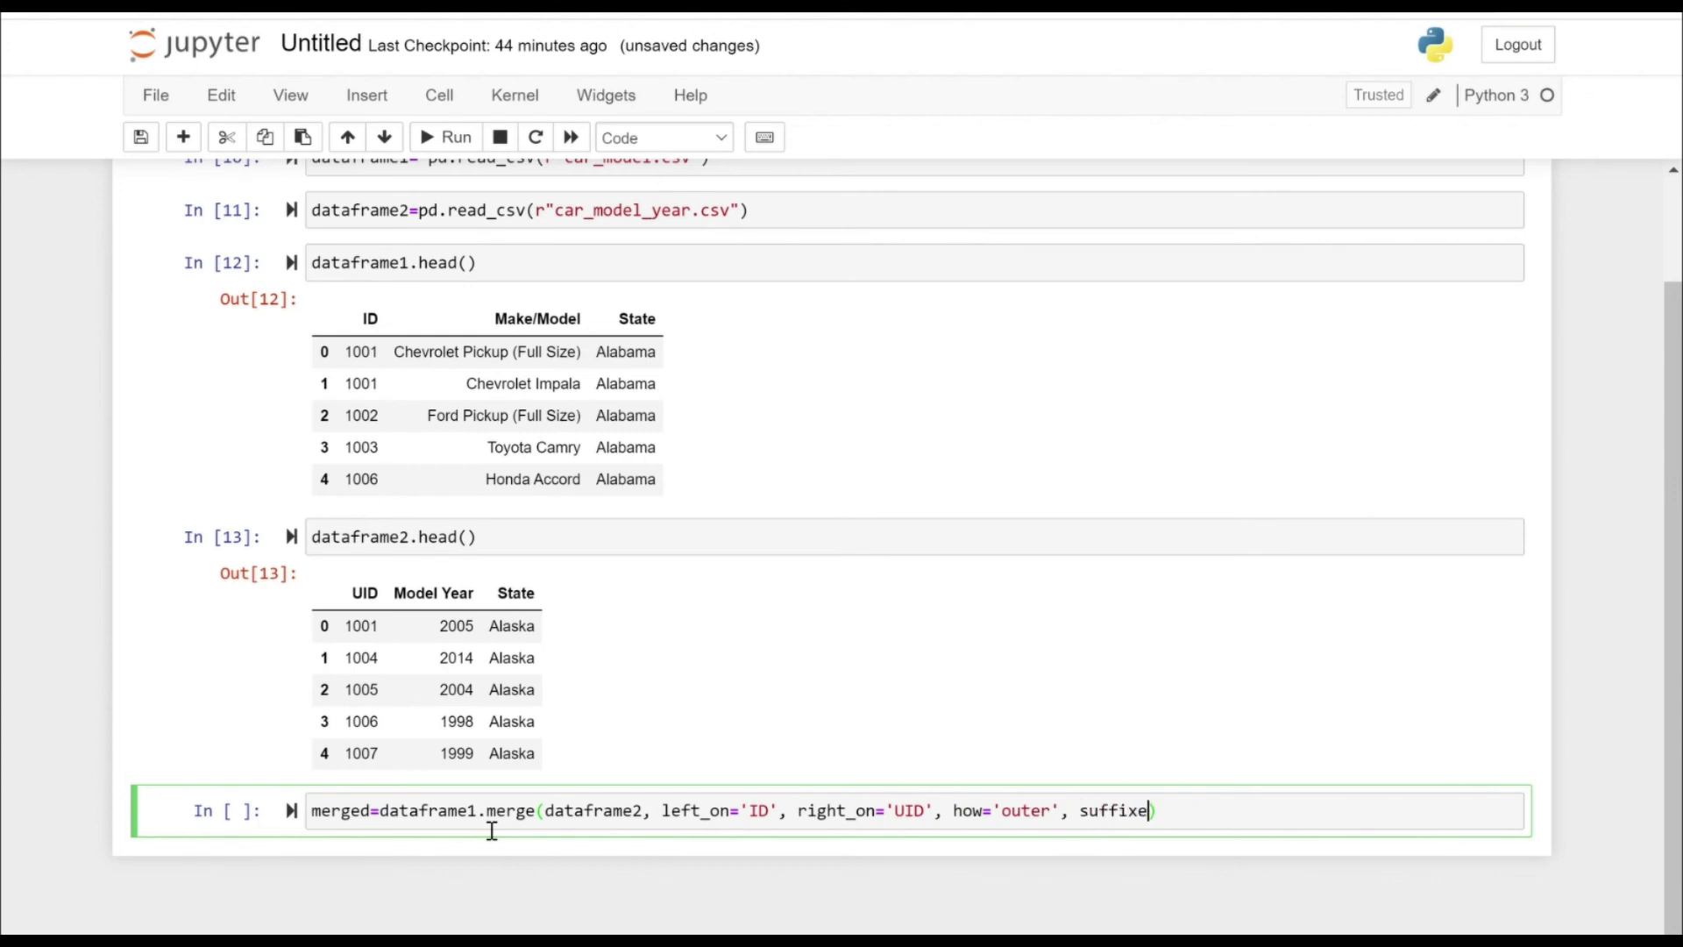
pyautogui.write('s=()')
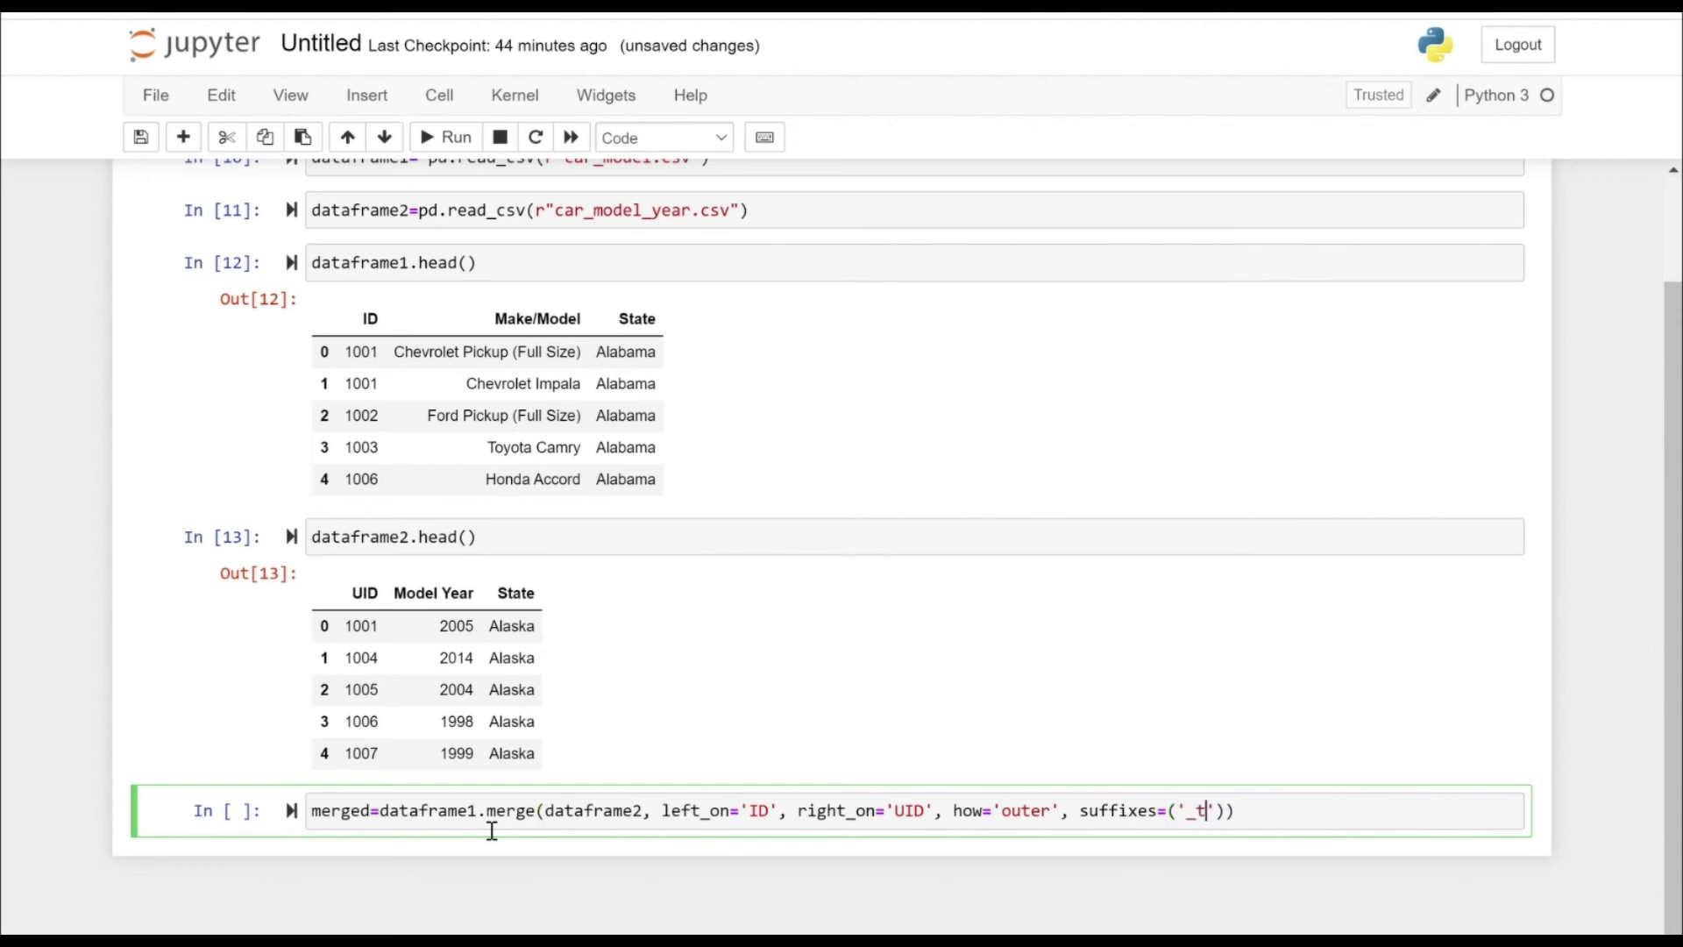
pyautogui.write('able1')
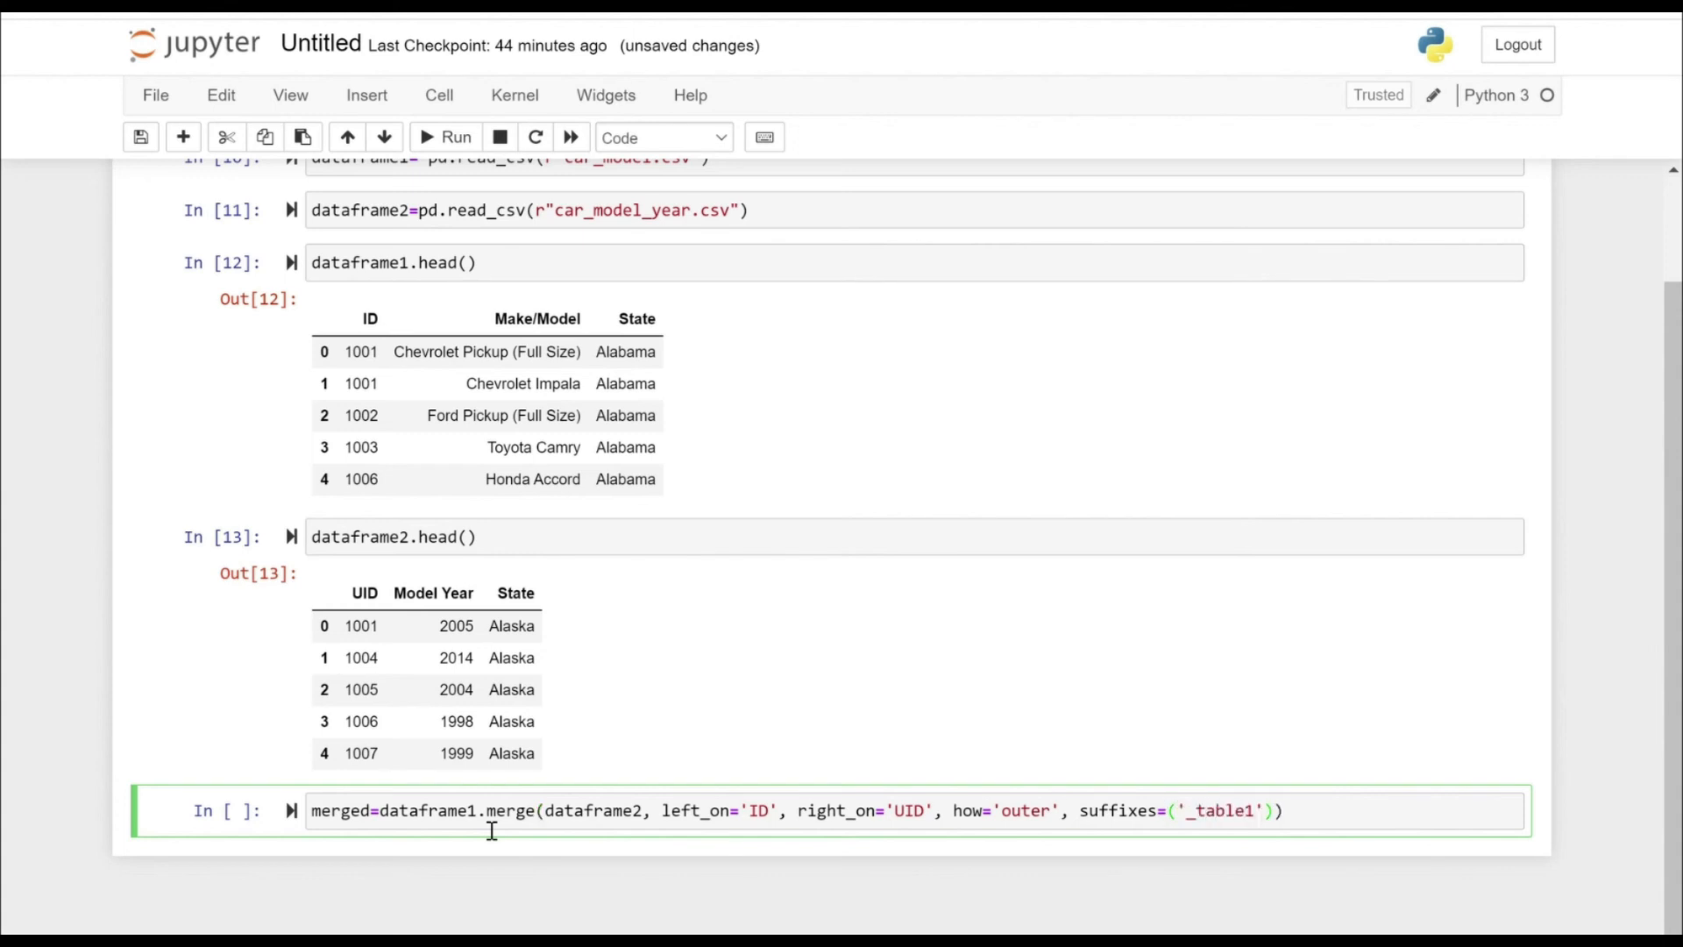
pyautogui.write(",'_table2")
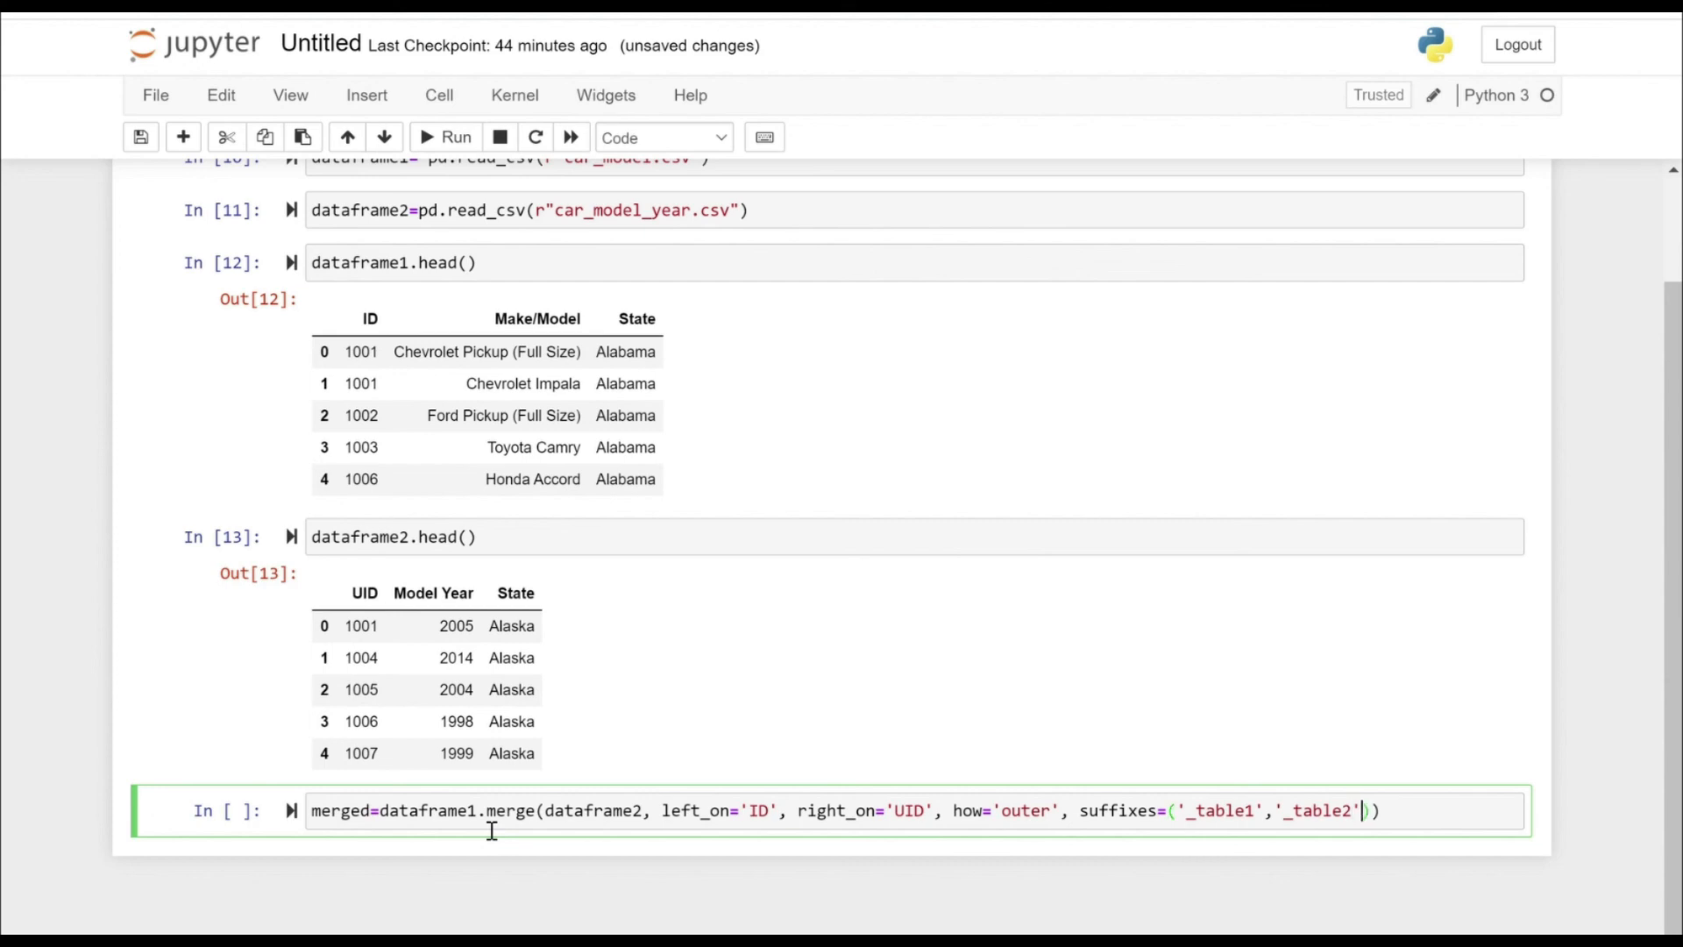
pyautogui.write('merg')
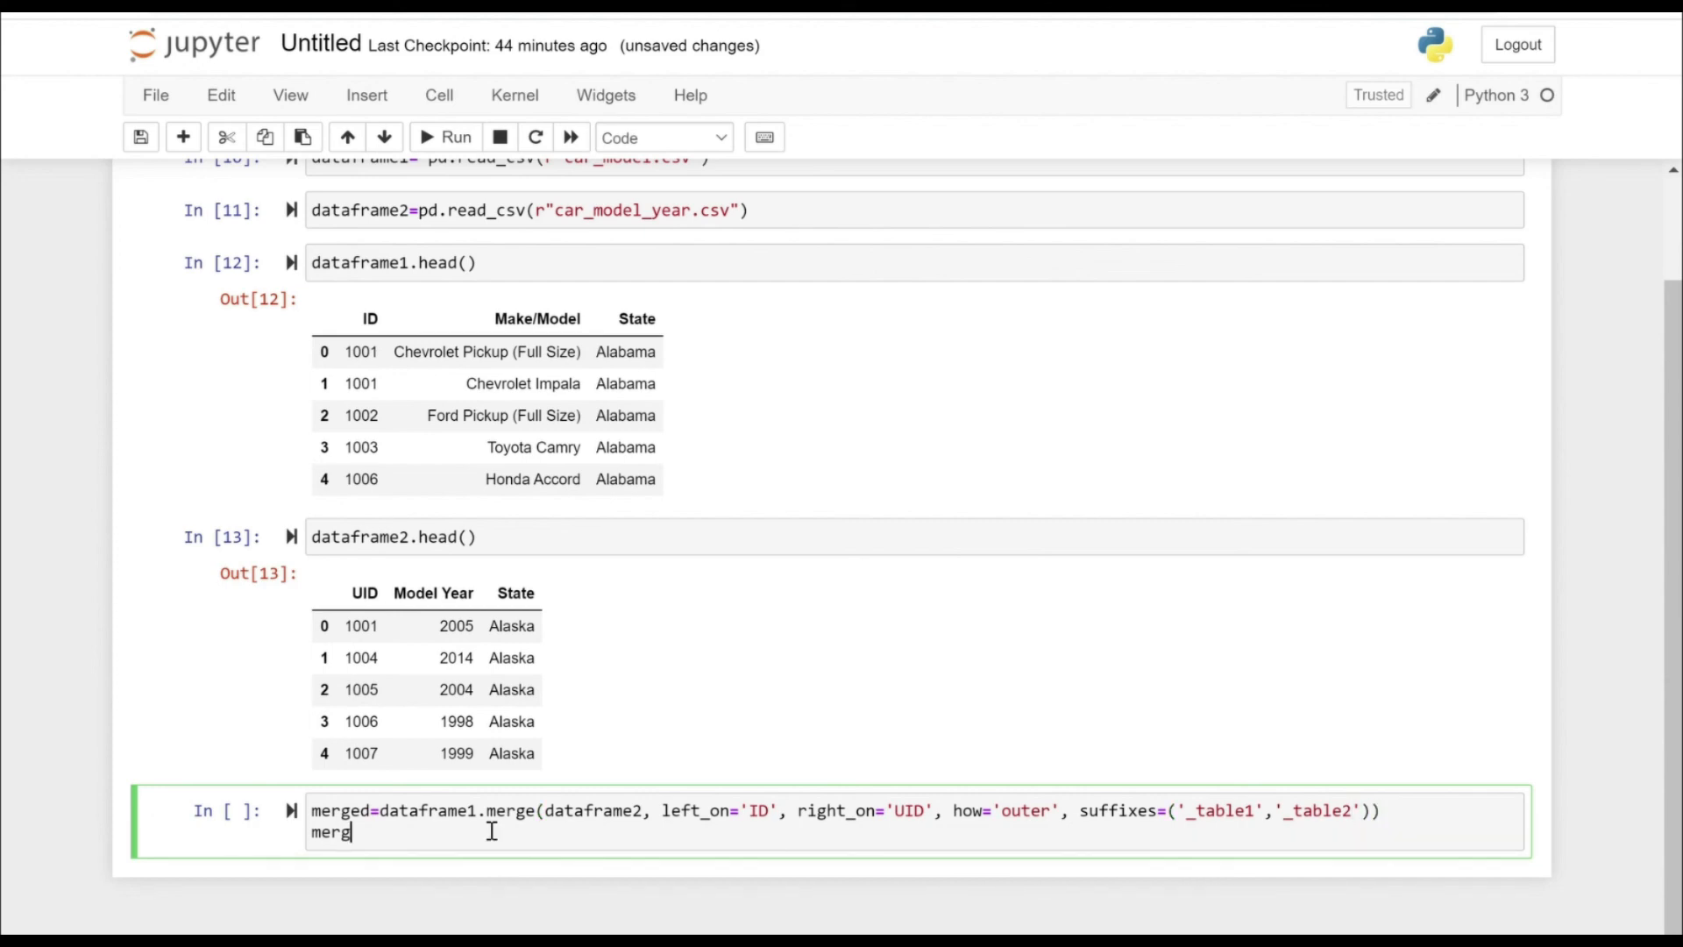
pyautogui.write('ed.head')
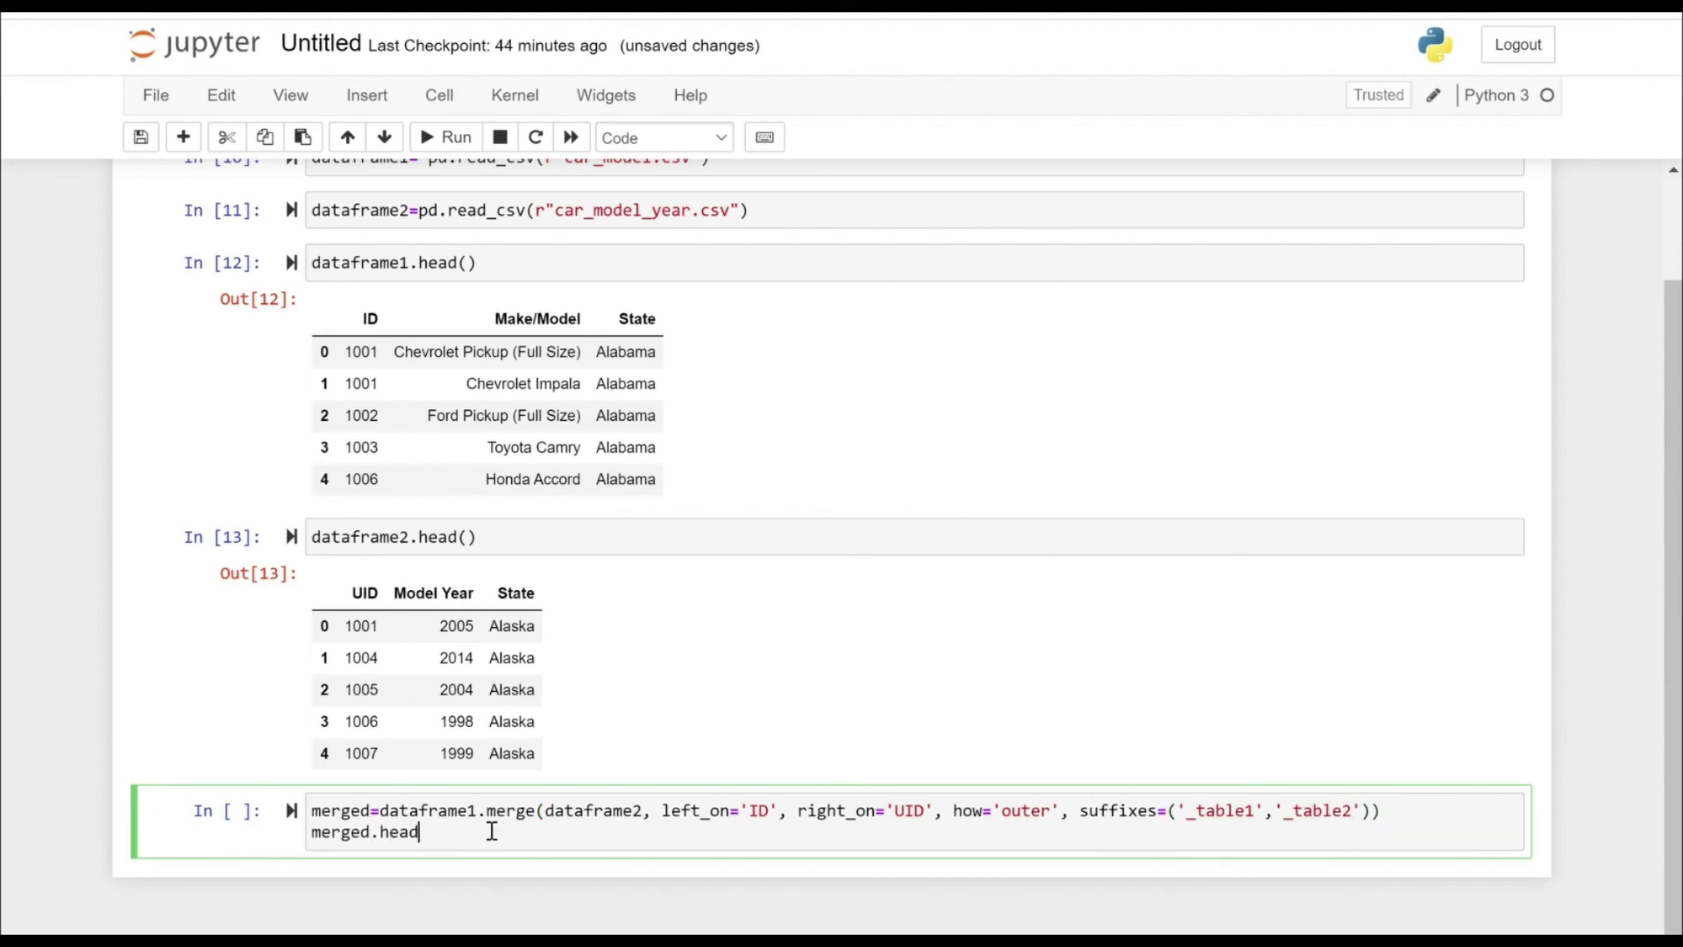